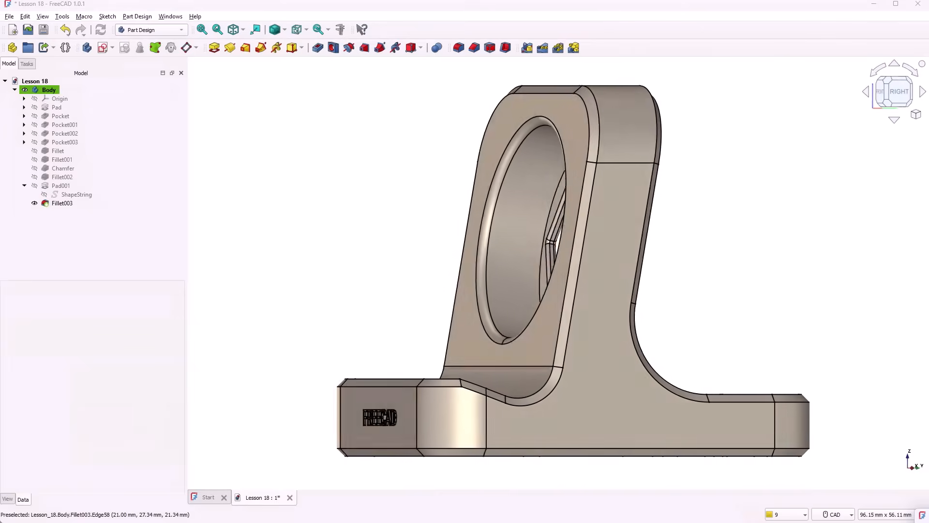
Switch from the Lesson 18 tab to the finished Lesson 22_1 funnel document
left_click(892, 90)
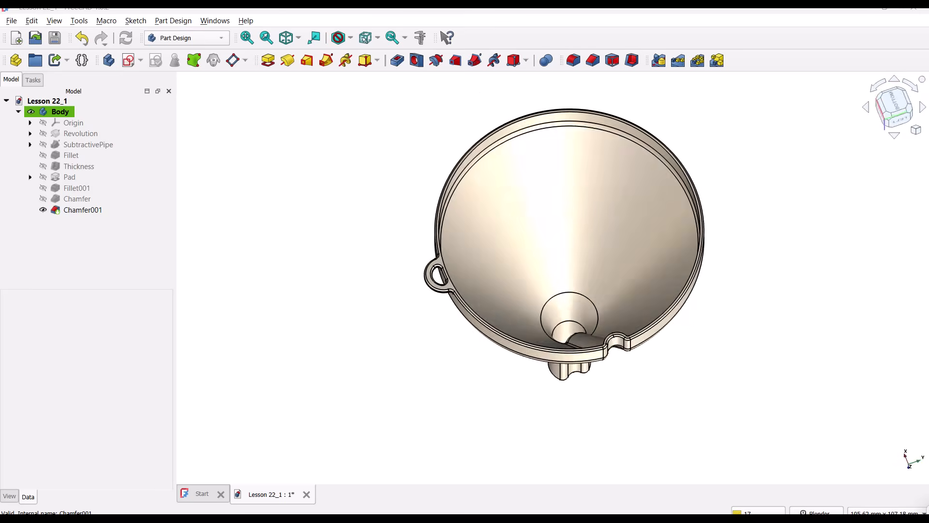
left_click(887, 106)
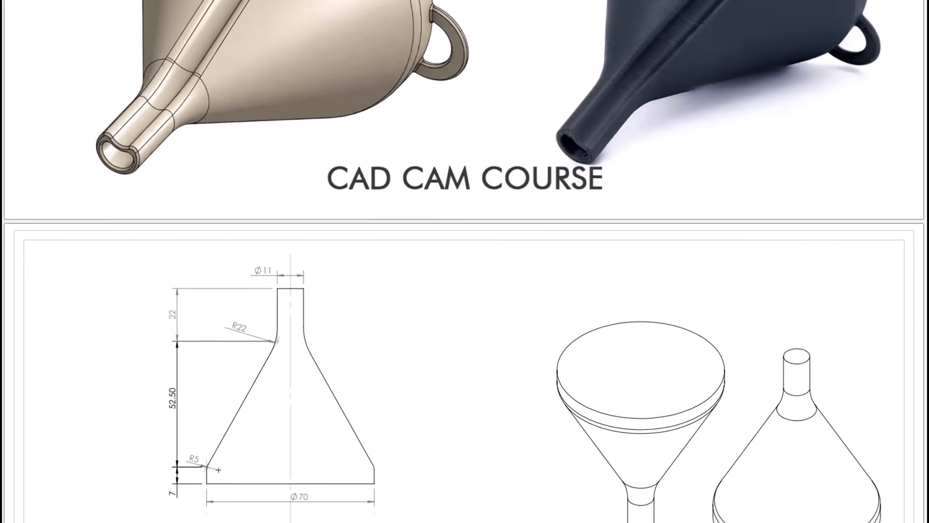
Scroll through the air-ventilated funnel's dimensioned reference drawing
scroll("down", 3)
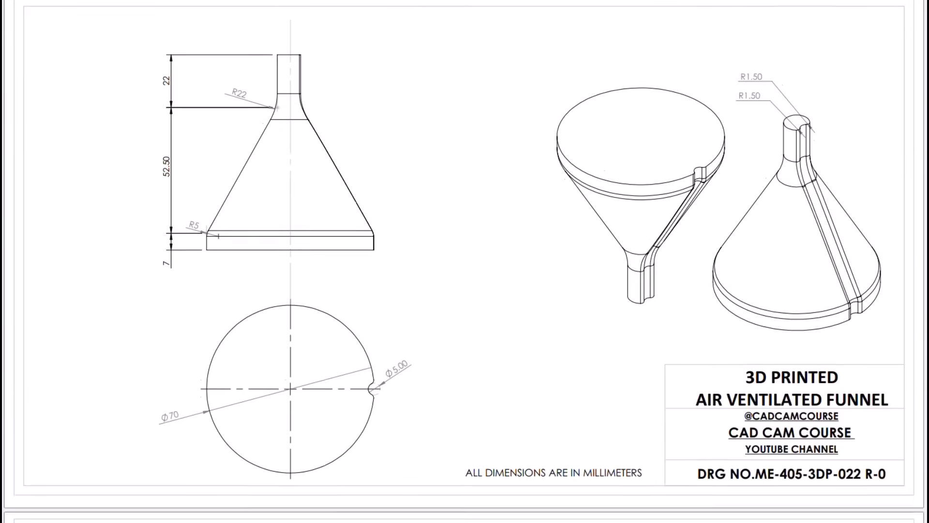
scroll("down", 3)
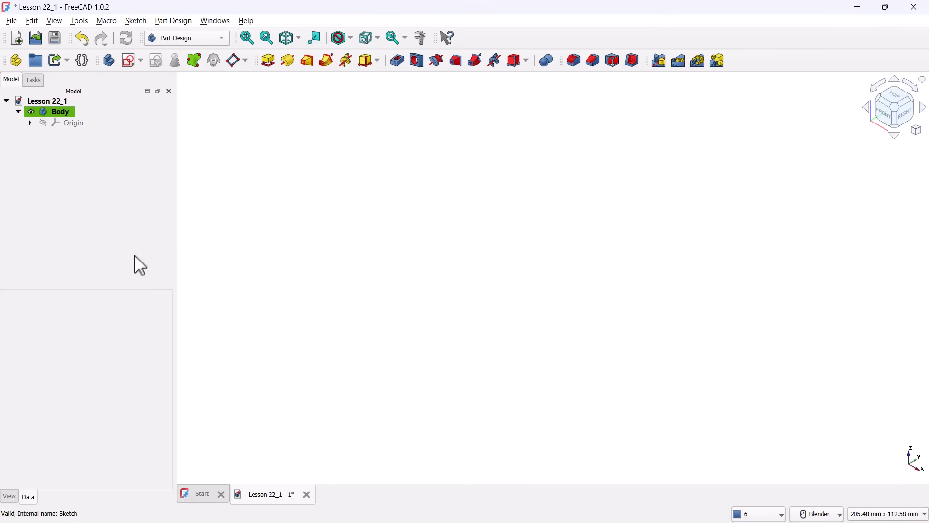
Create an XZ-plane sketch and polyline a closed six-segment funnel half-profile
left_click(127, 60)
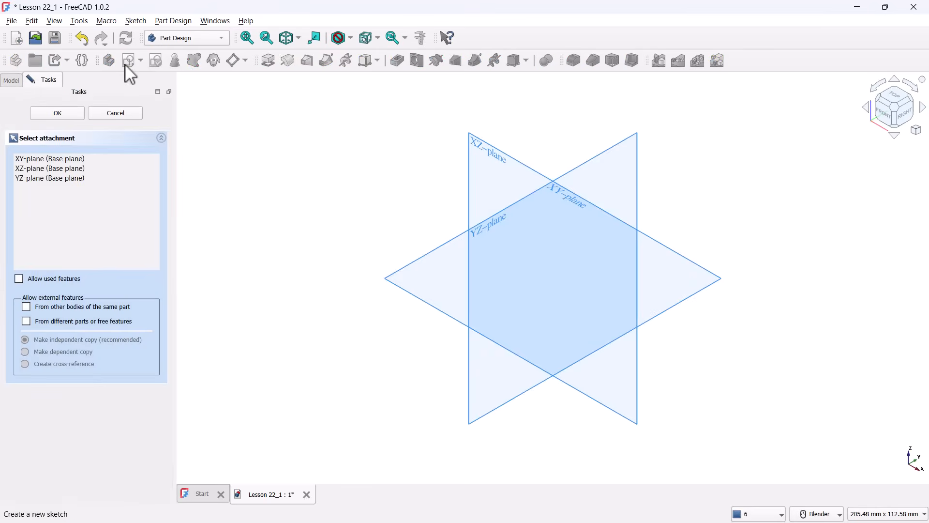
mouse_move(478, 160)
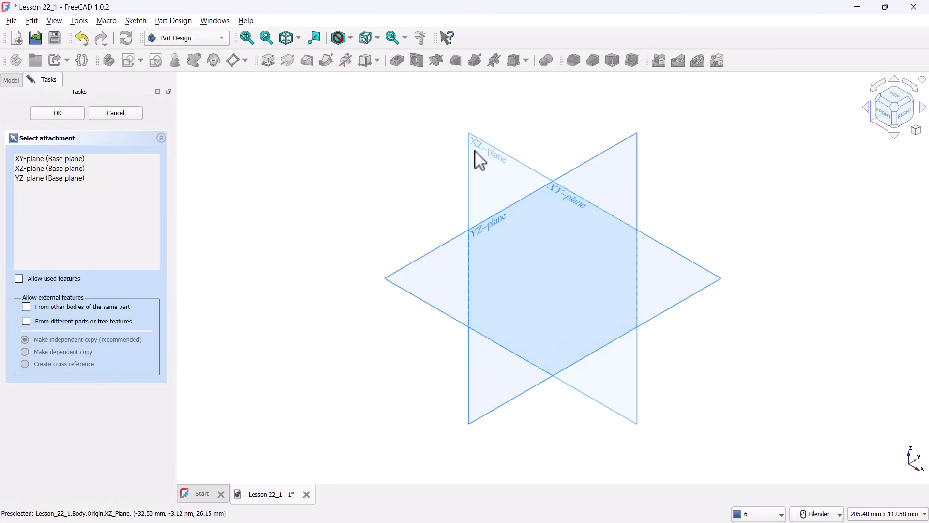
left_click(57, 113)
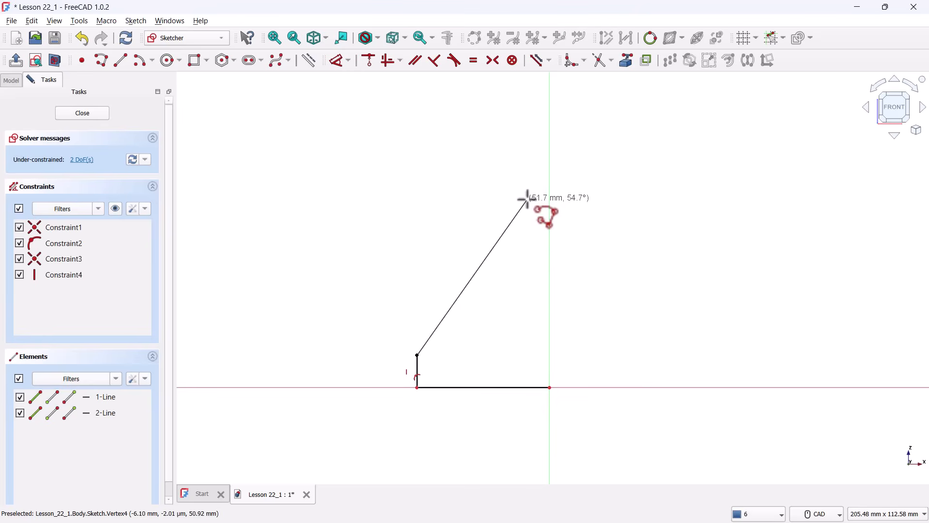
left_click(526, 134)
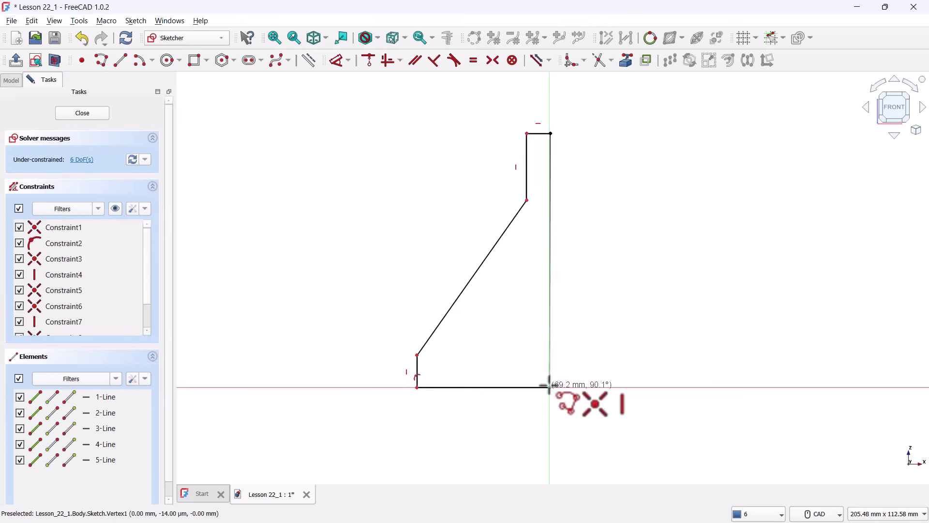
left_click(550, 386)
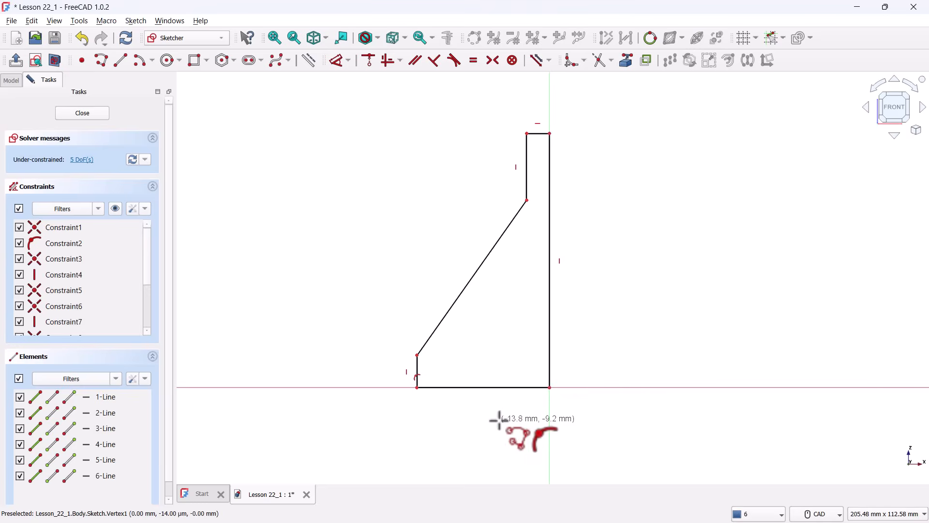
mouse_move(349, 314)
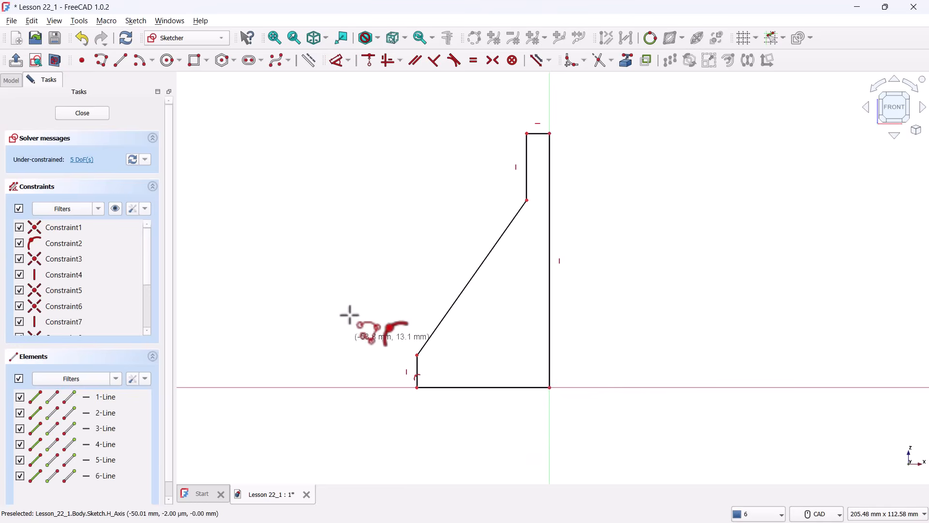
mouse_move(296, 213)
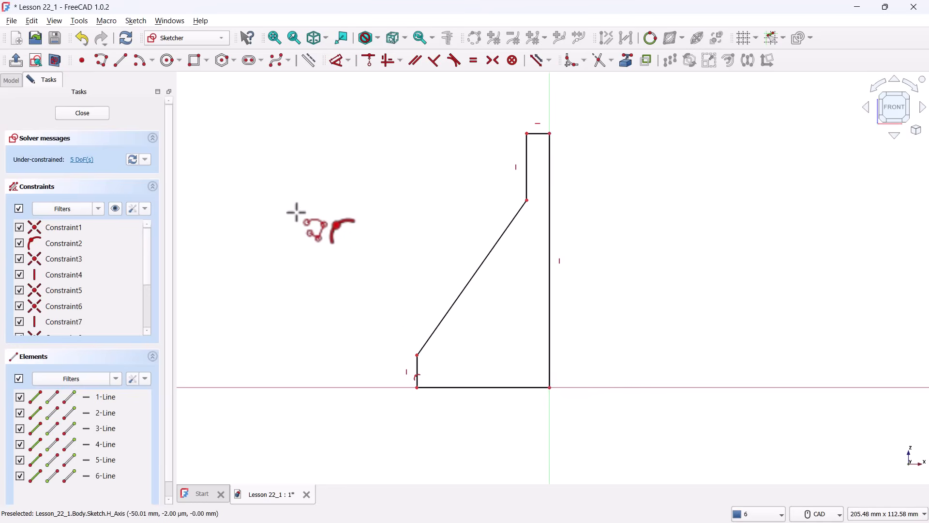
mouse_move(346, 80)
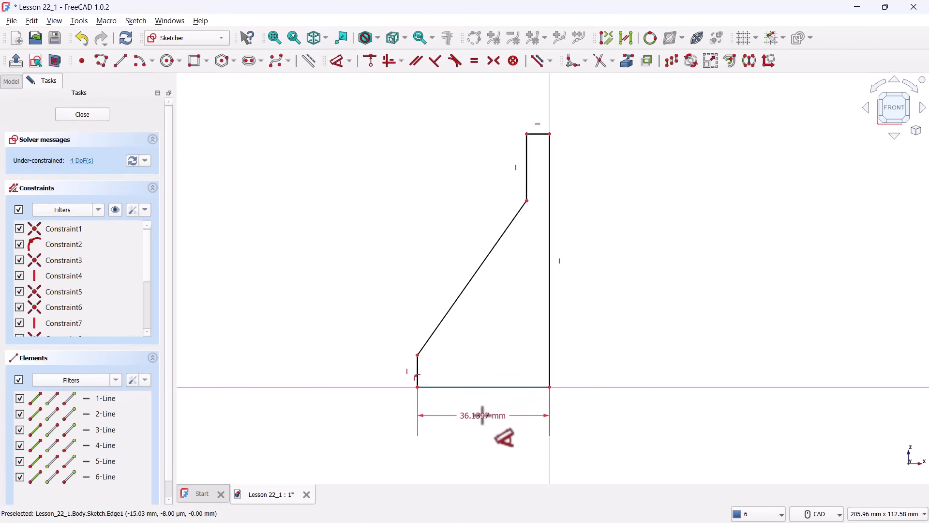
Dimension the profile: 35 mm base, 7 mm rim, 52.5 mm cone, 22 mm neck, 5.5 mm width
double_click(482, 415)
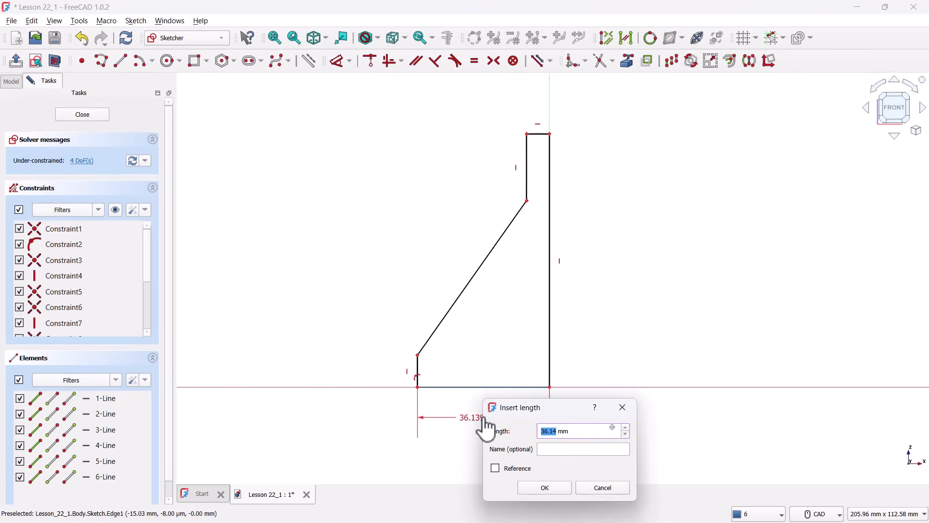
type("35")
type("52")
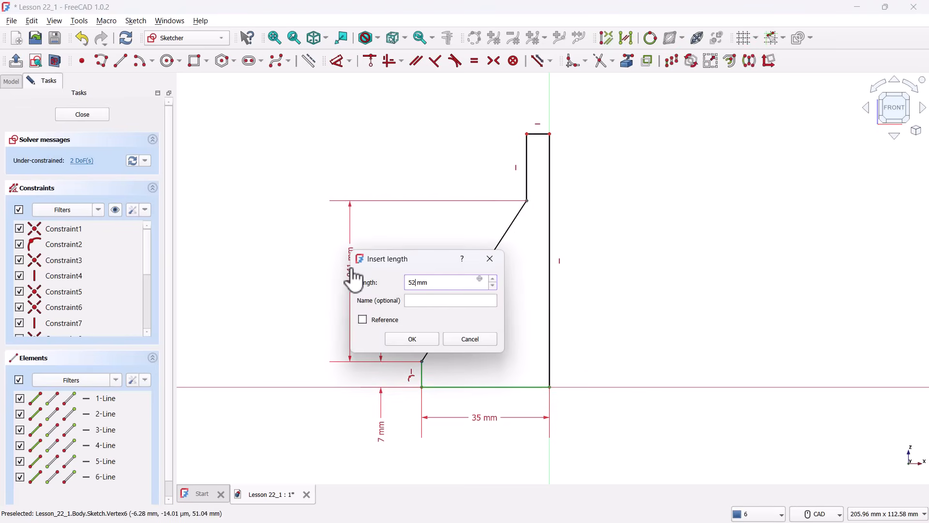
left_click(411, 338)
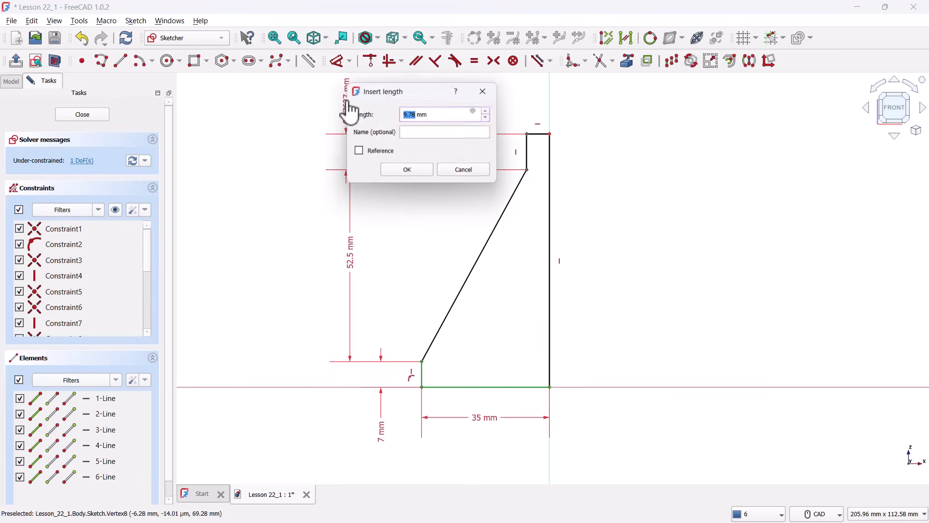
left_click(406, 169)
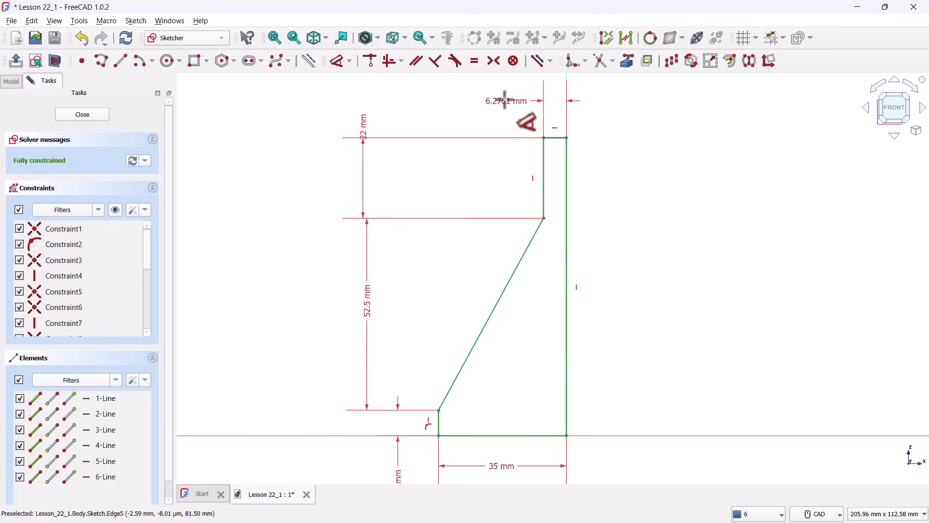
double_click(506, 101)
type("5.5")
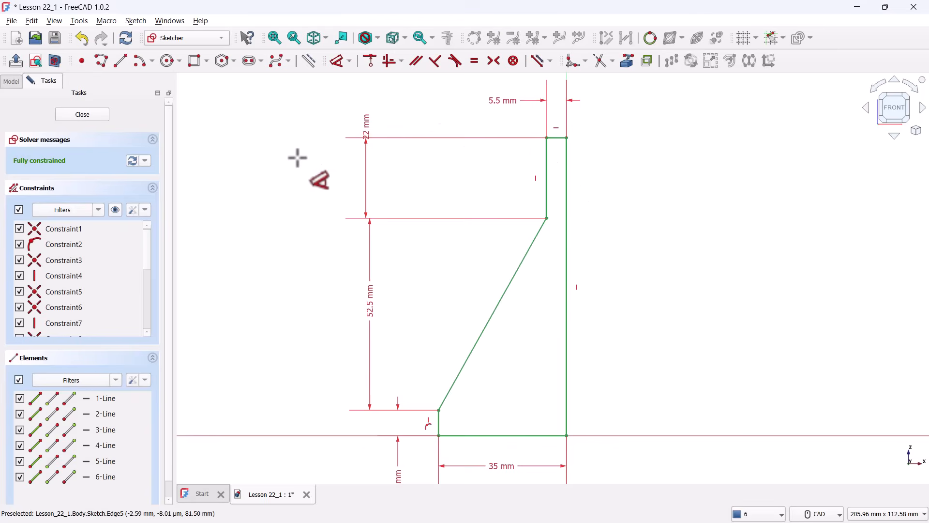
Fillet both profile bends and constrain the arcs to 22 mm and 5 mm radii
left_click(572, 61)
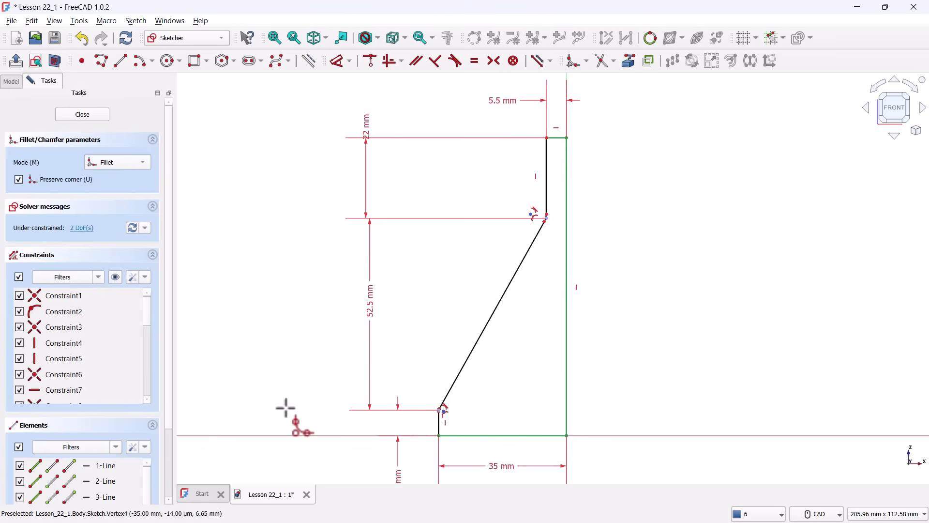
mouse_move(293, 343)
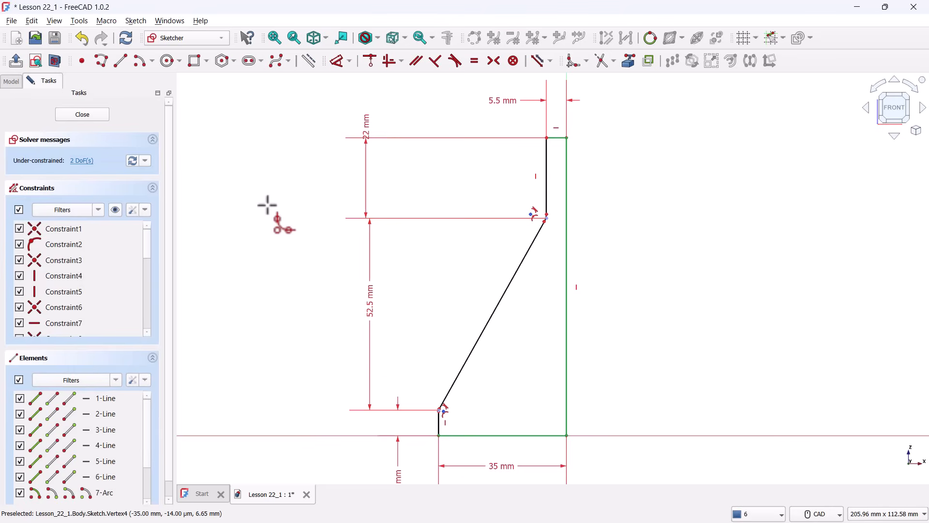
mouse_move(303, 175)
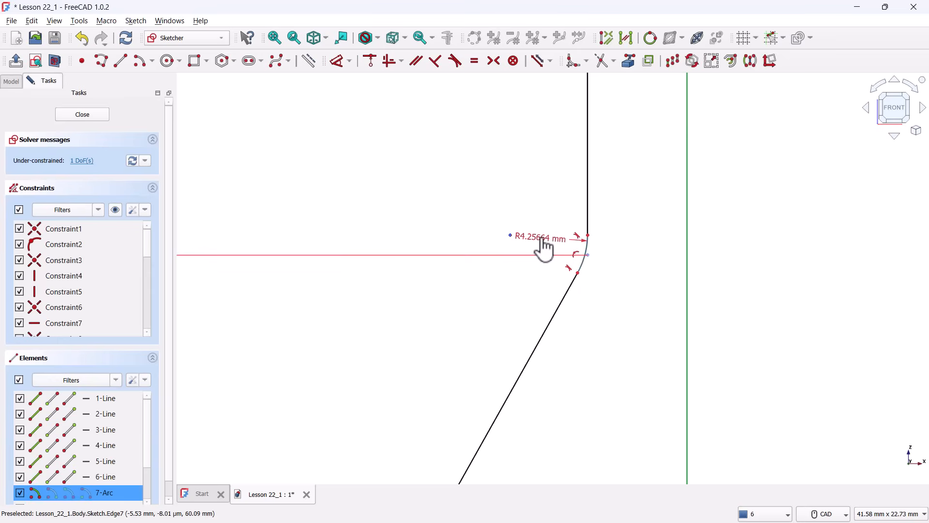
double_click(536, 237)
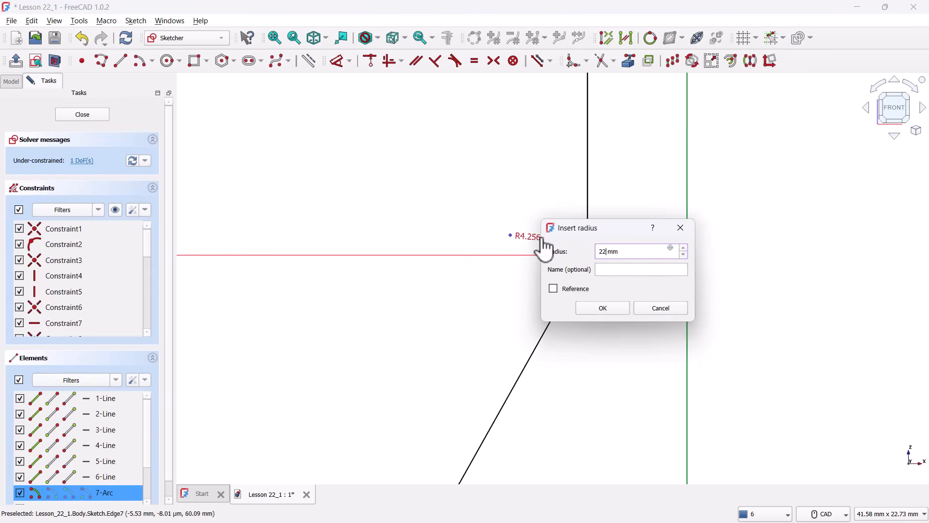
left_click(602, 307)
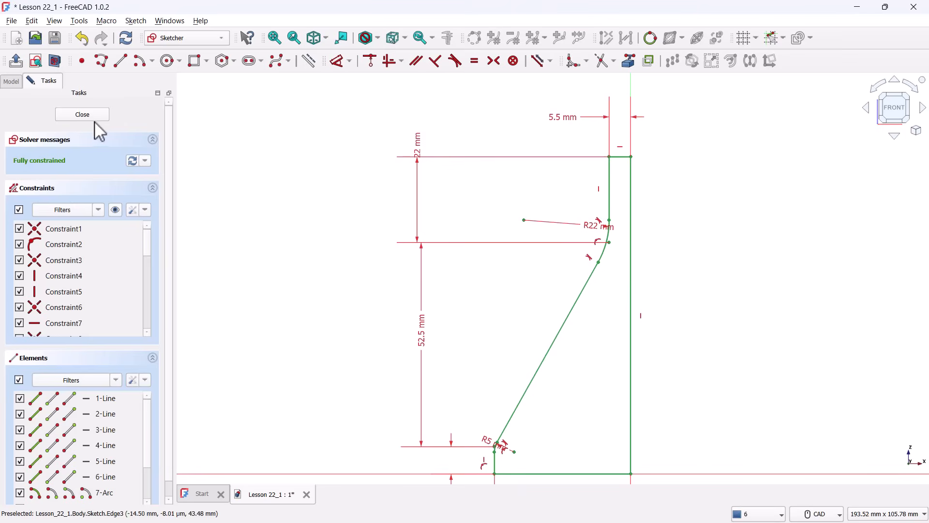
Close the sketch and revolve it 360° about the vertical sketch axis
left_click(82, 114)
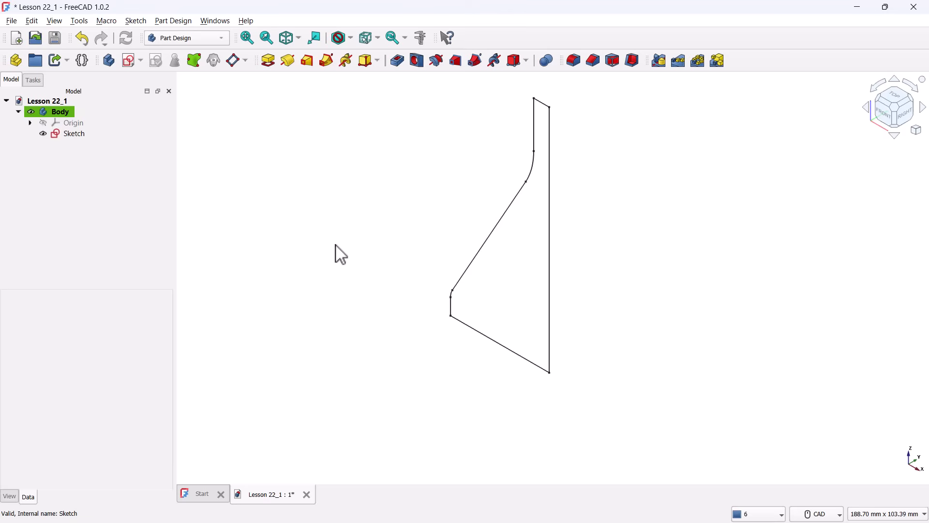
left_click(74, 132)
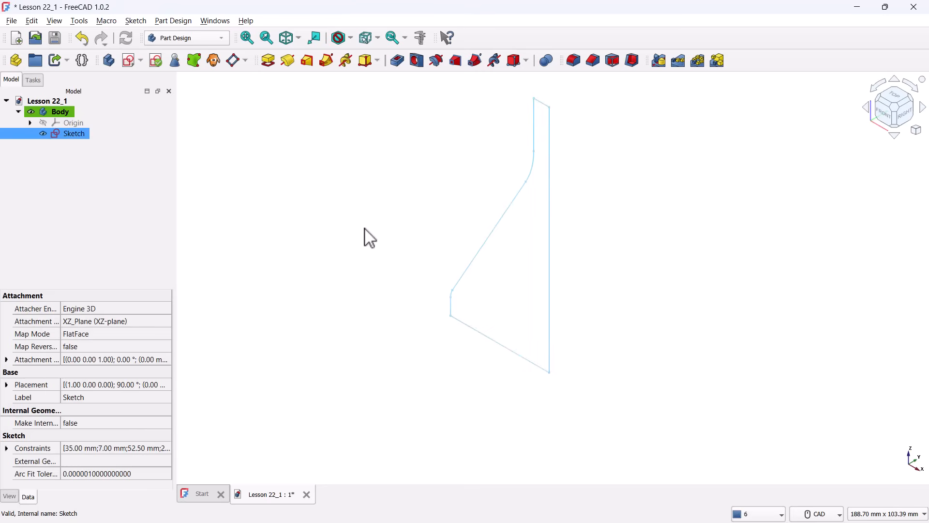
mouse_move(286, 60)
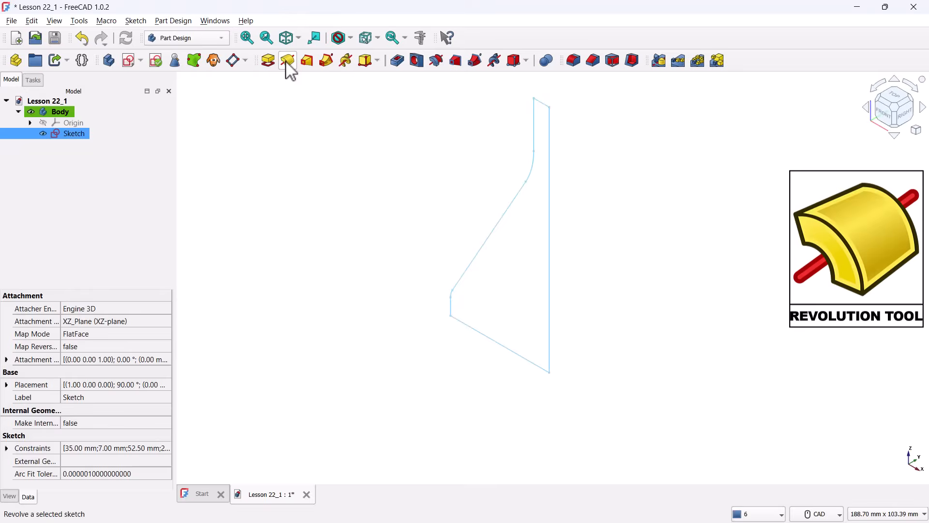
left_click(287, 60)
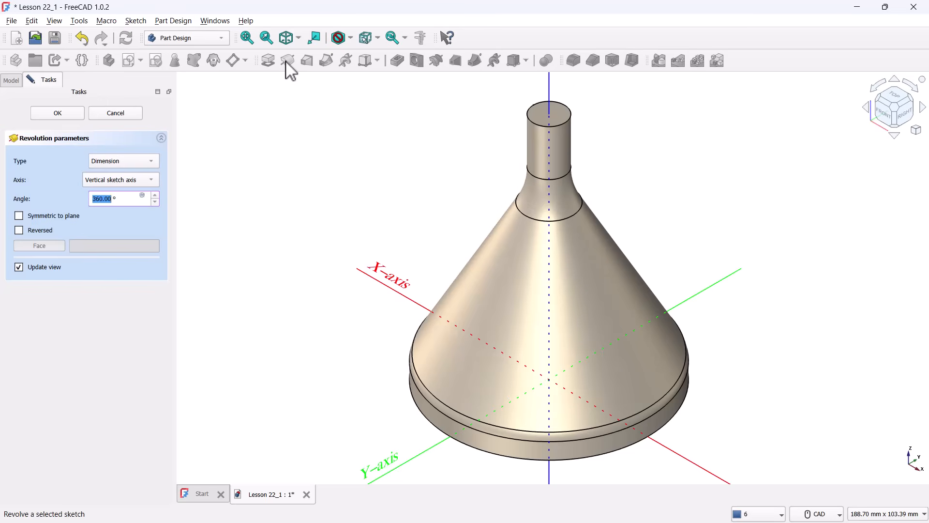
left_click(119, 179)
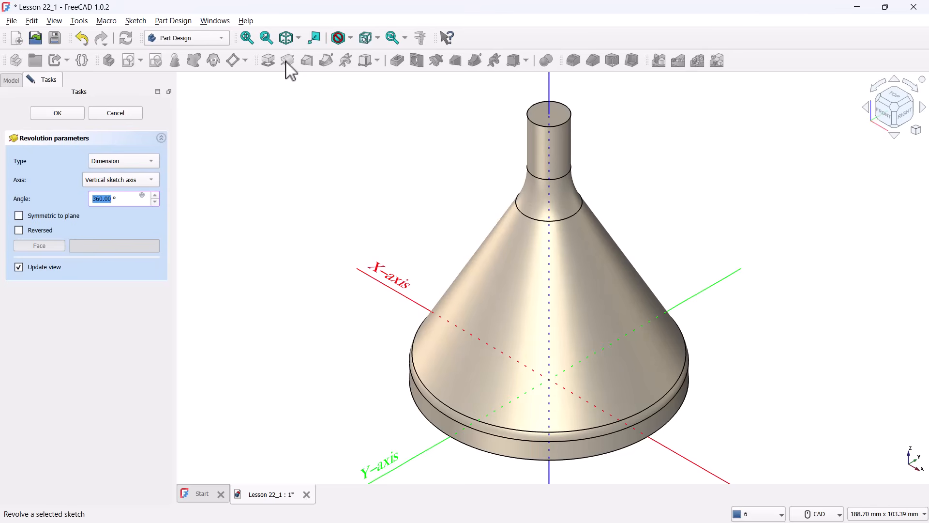
left_click(118, 199)
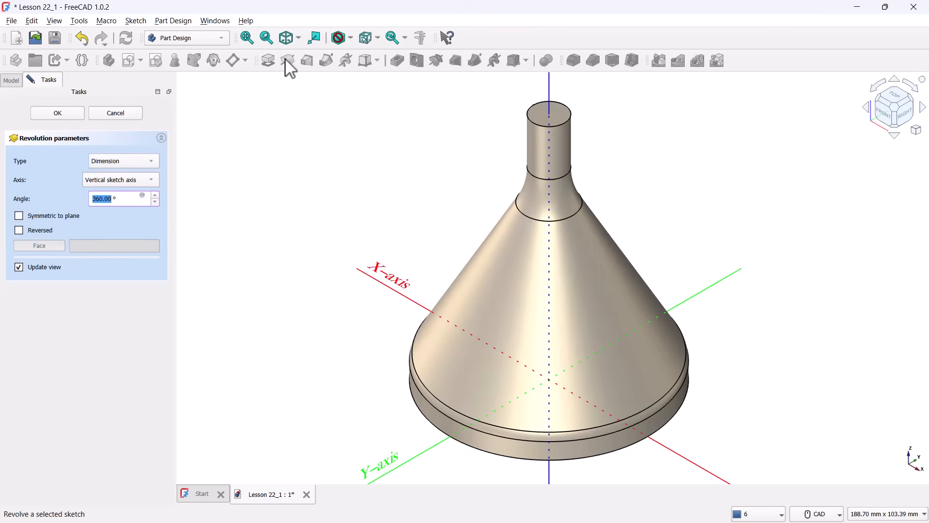
left_click(57, 113)
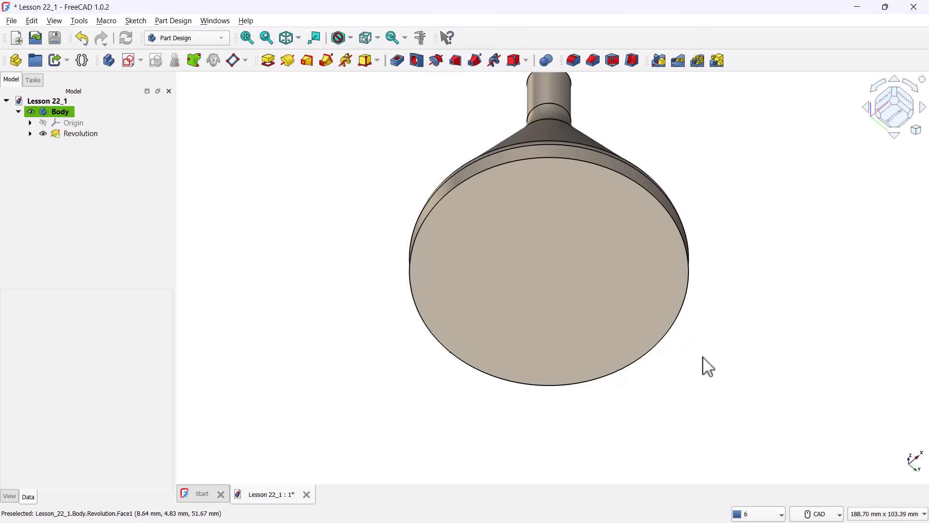
Select the funnel's flat circular bottom face
left_click(81, 134)
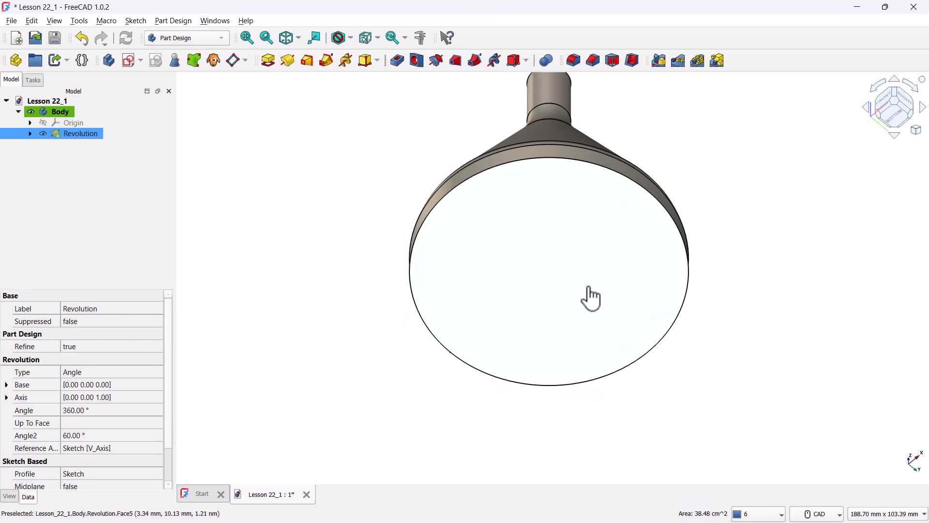
mouse_move(128, 60)
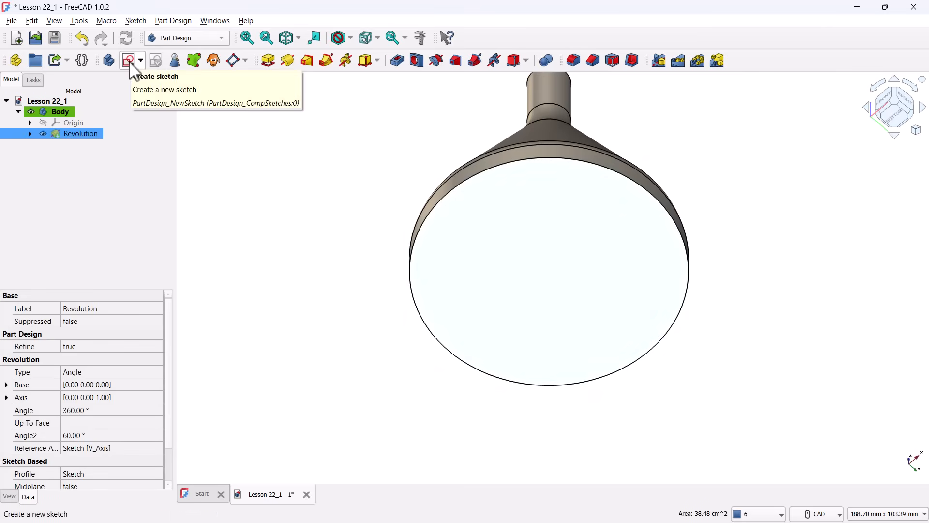
Start a sketch on the bottom face and pick the Circle tool
left_click(128, 60)
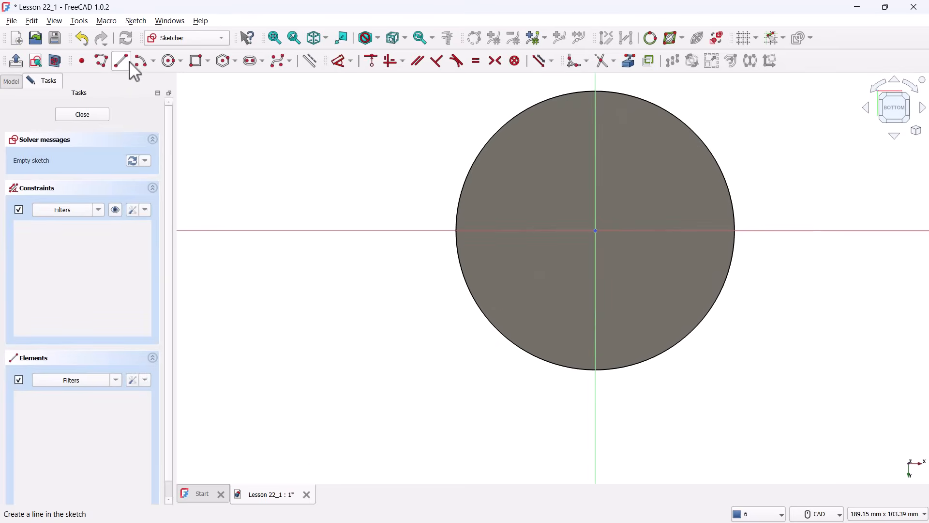
left_click(169, 61)
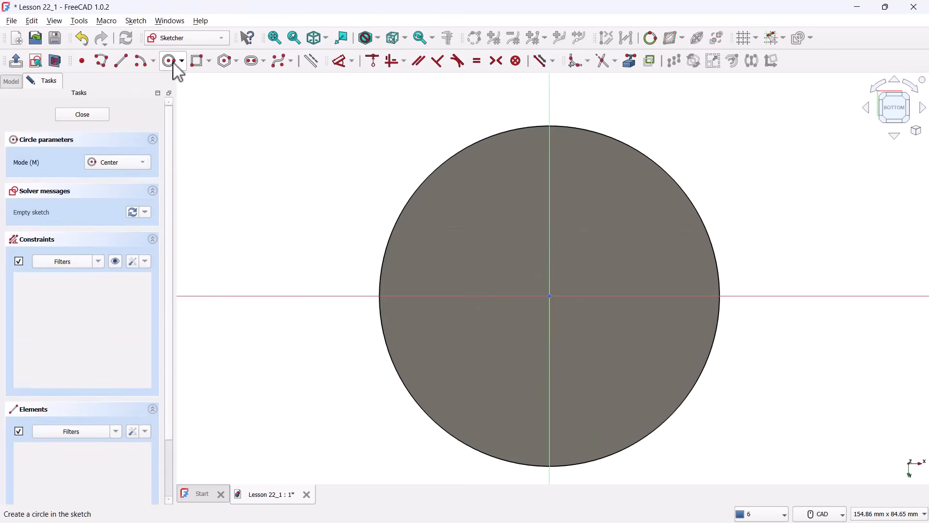
mouse_move(418, 235)
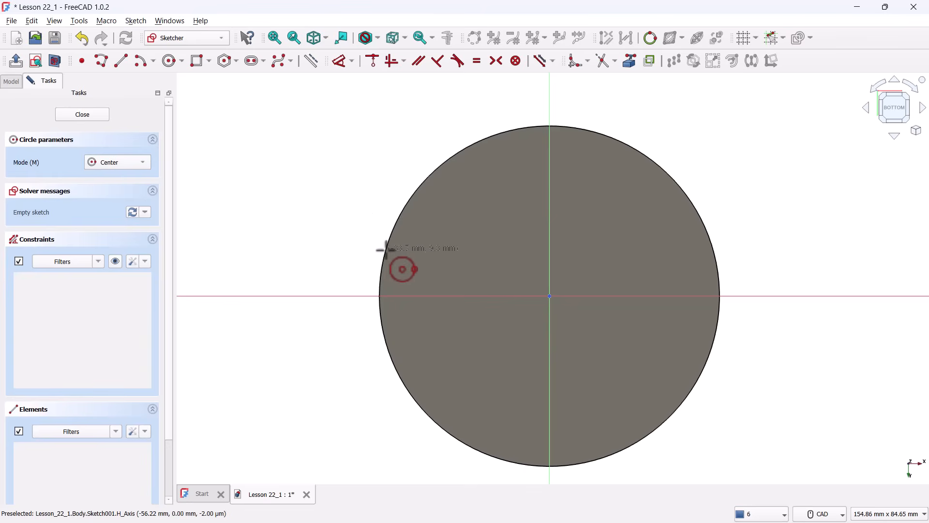
mouse_move(379, 255)
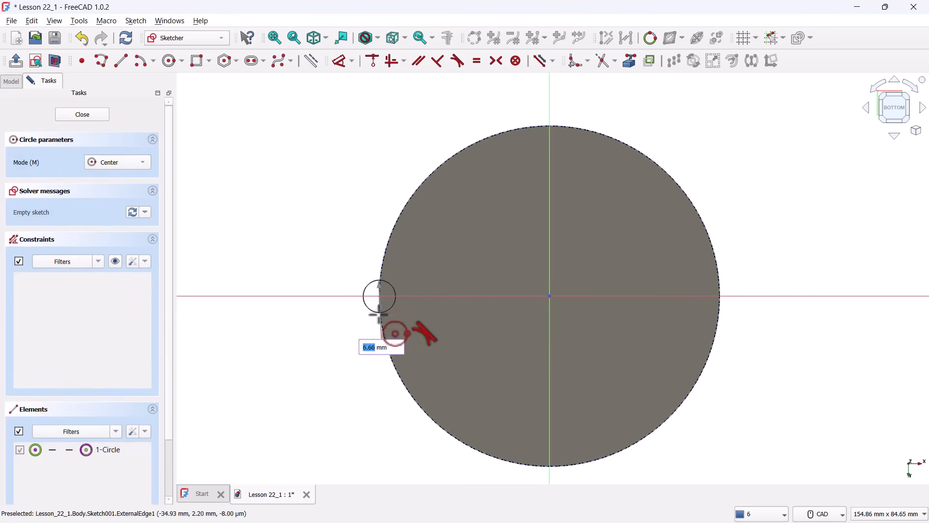
Place a circle on the rim, lock its centre to the edge, and set 5 mm diameter
left_click(378, 296)
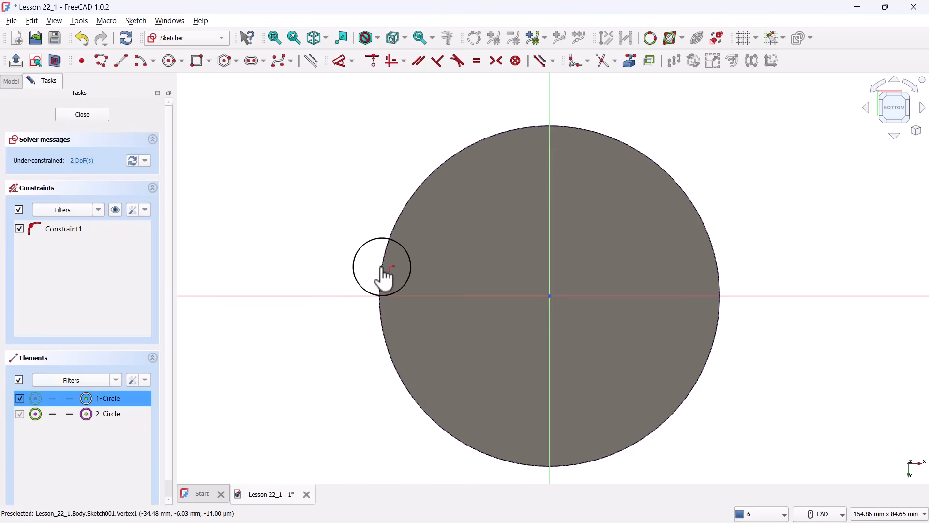
mouse_move(345, 299)
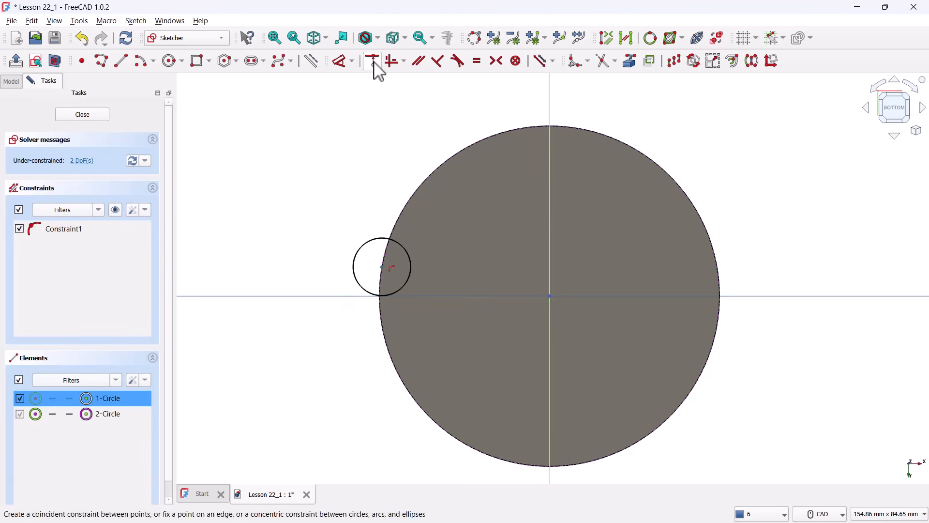
left_click(371, 60)
type("5")
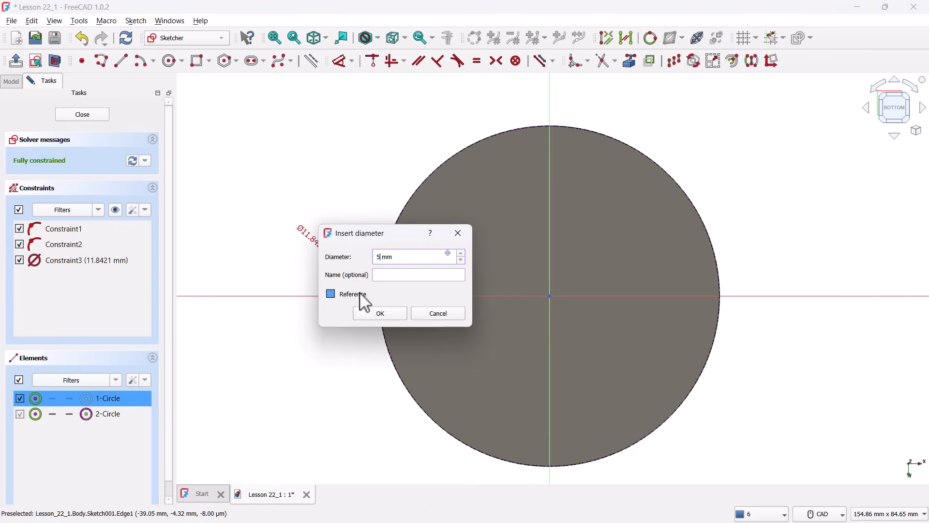
left_click(380, 313)
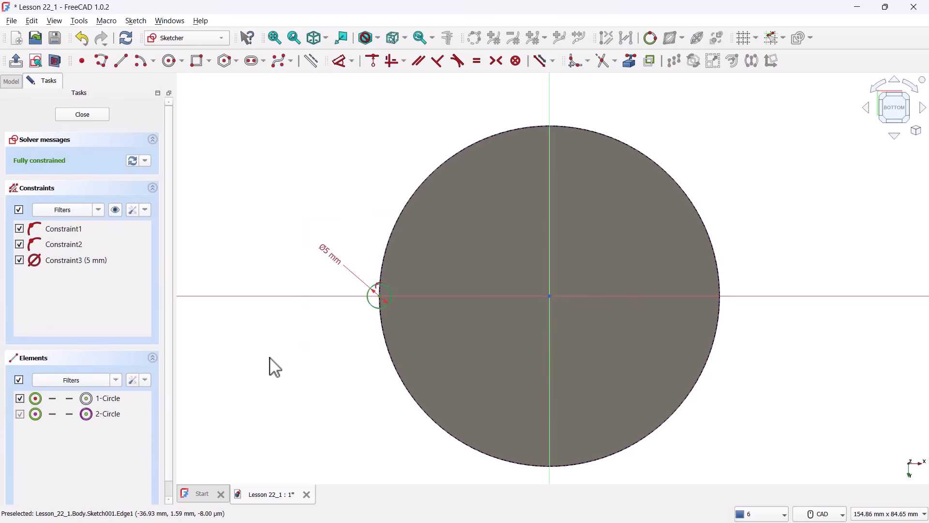
mouse_move(275, 274)
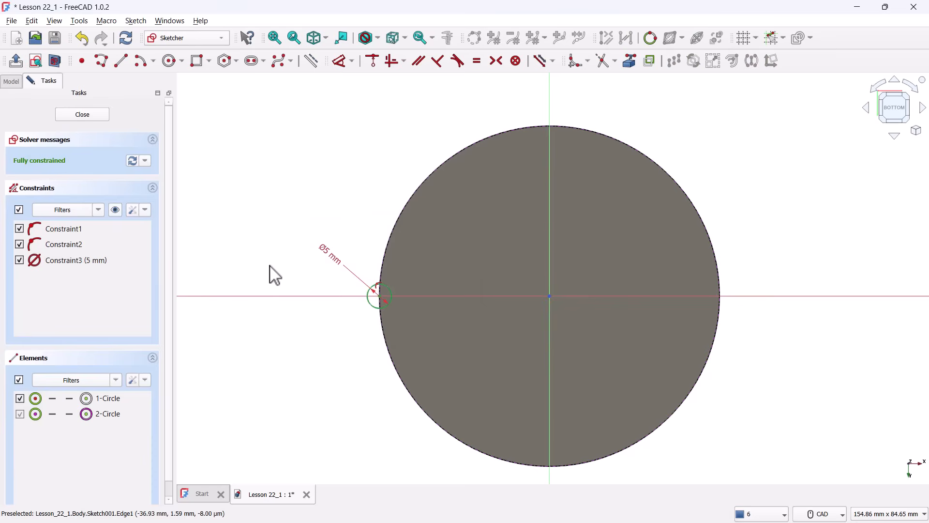
mouse_move(192, 158)
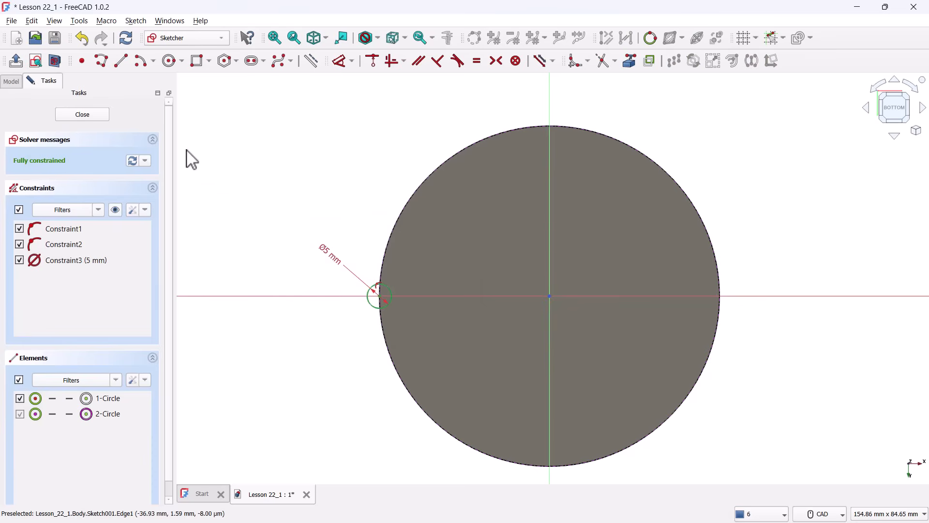
Close the circle sketch, clear the selection, and select Sketch001 in the tree
left_click(81, 114)
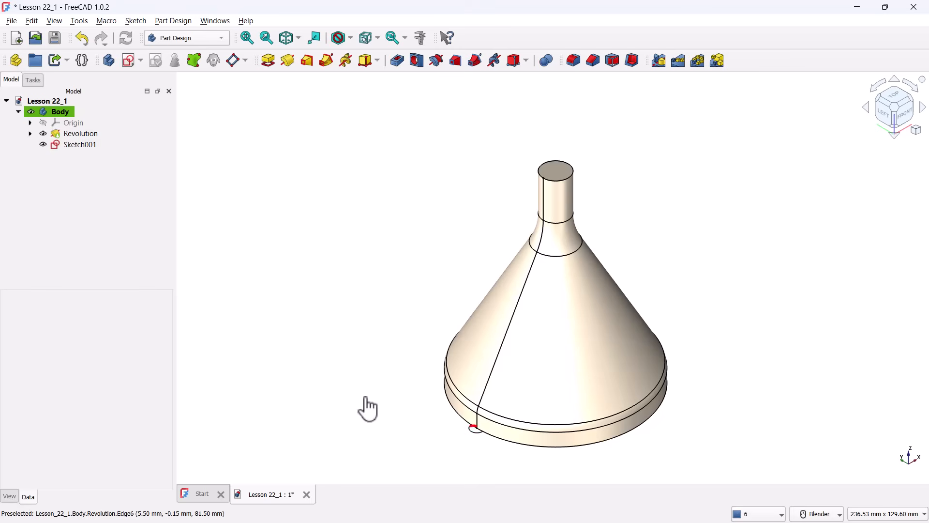
left_click(489, 374)
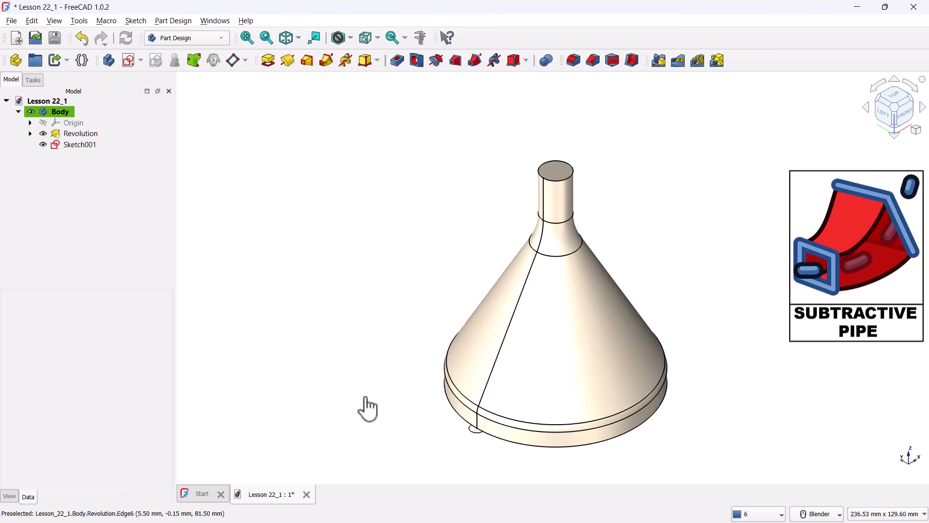
left_click(79, 144)
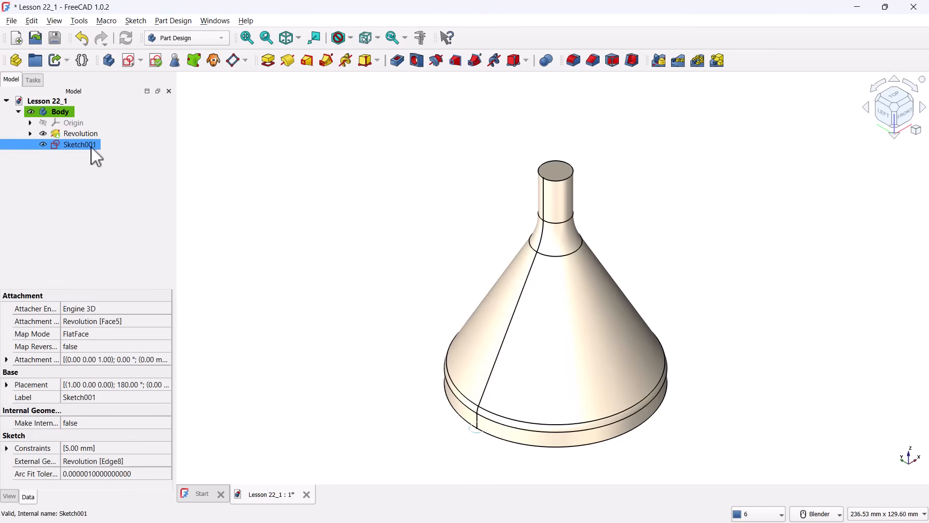
mouse_move(409, 80)
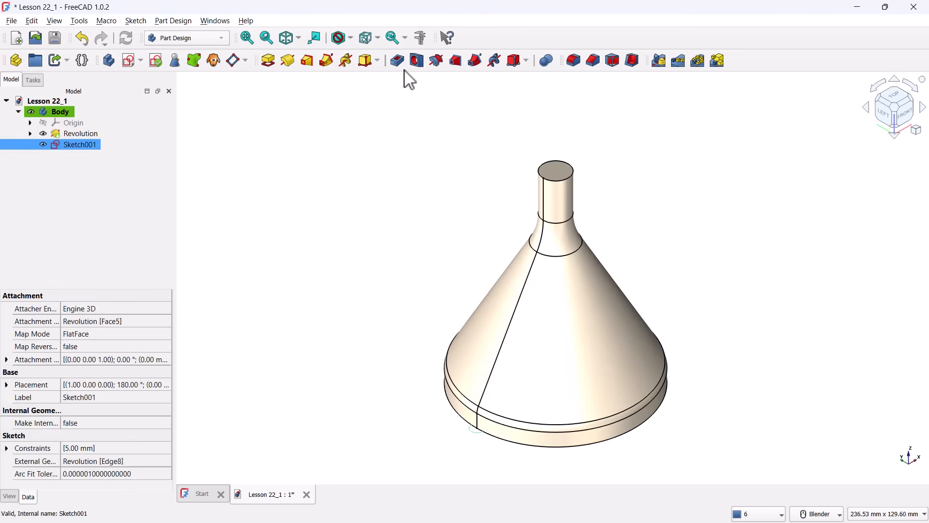
Sweep the 5 mm circle as a subtractive pipe along the rim, cone and spout edges
left_click(474, 60)
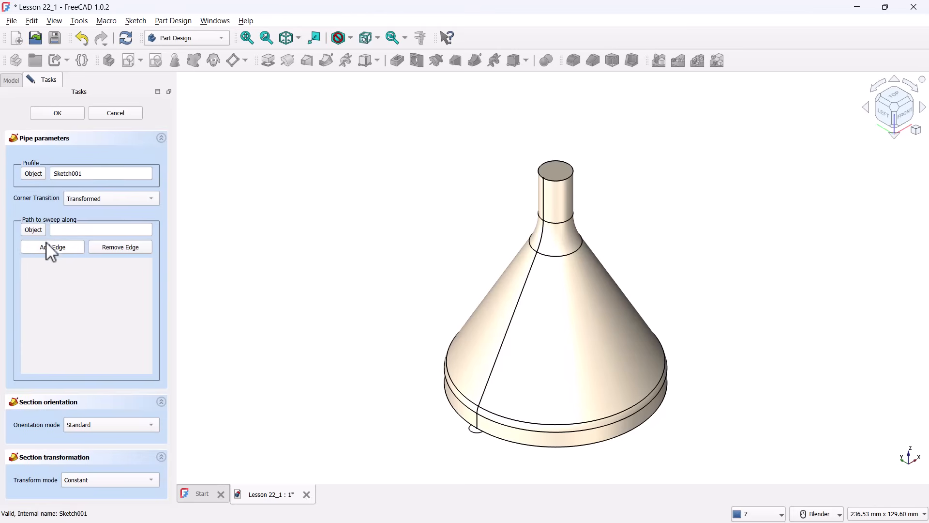
mouse_move(415, 459)
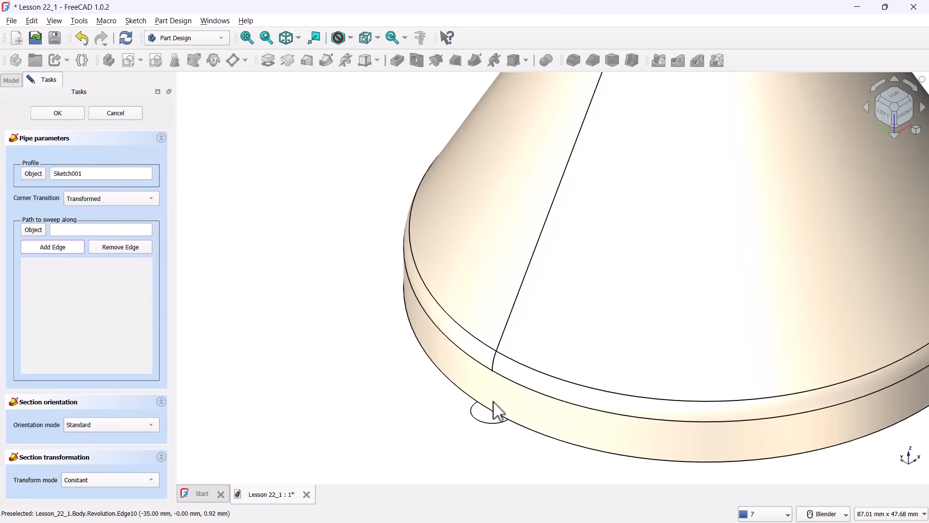
left_click(492, 403)
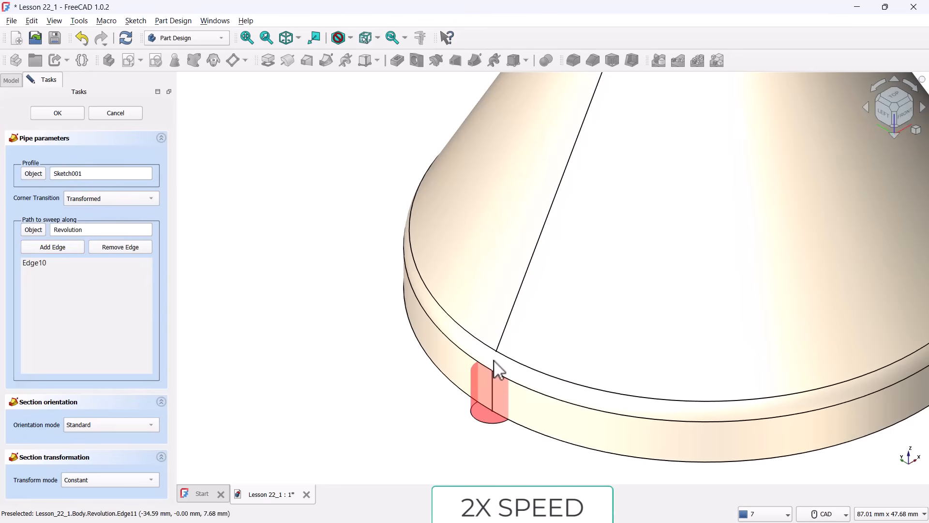
left_click(496, 368)
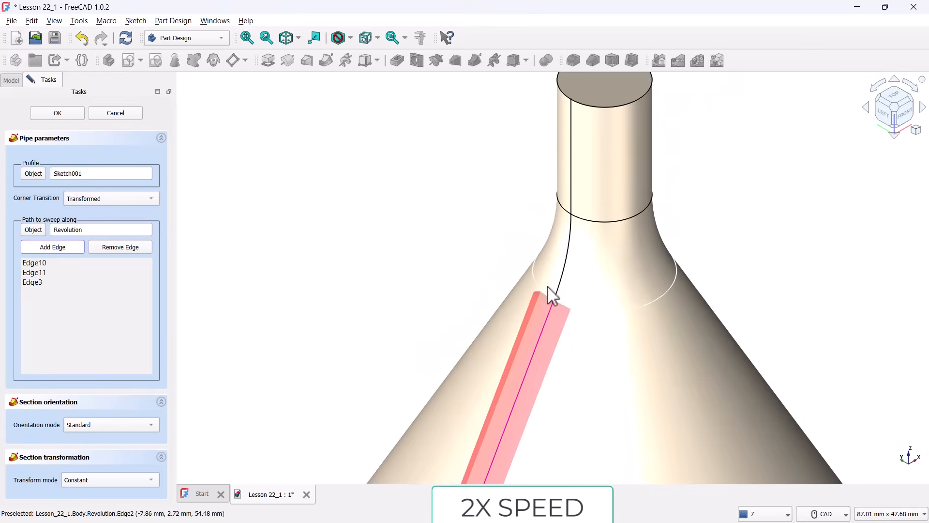
left_click(563, 213)
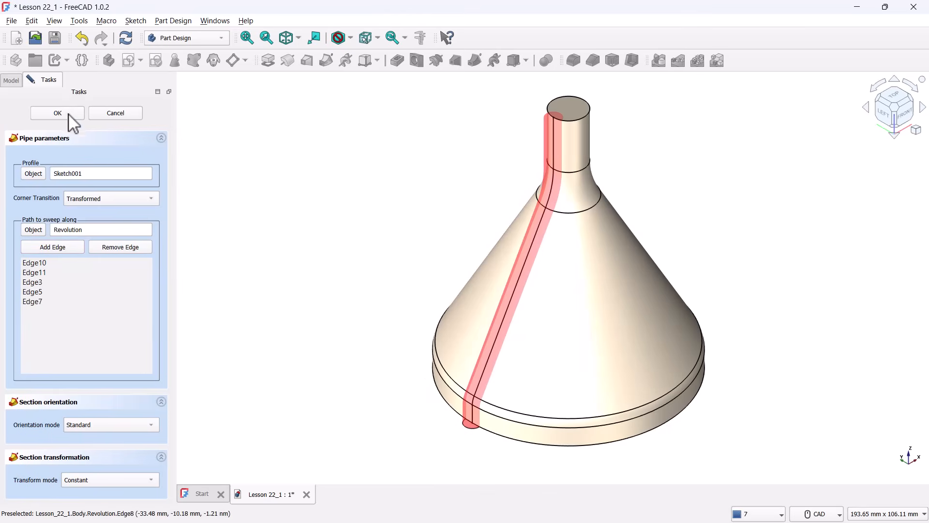
left_click(57, 113)
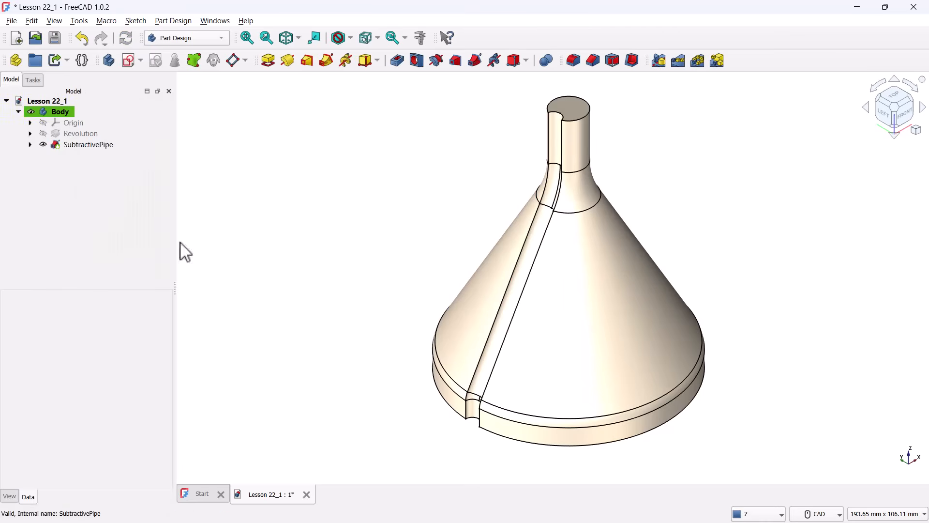
mouse_move(311, 302)
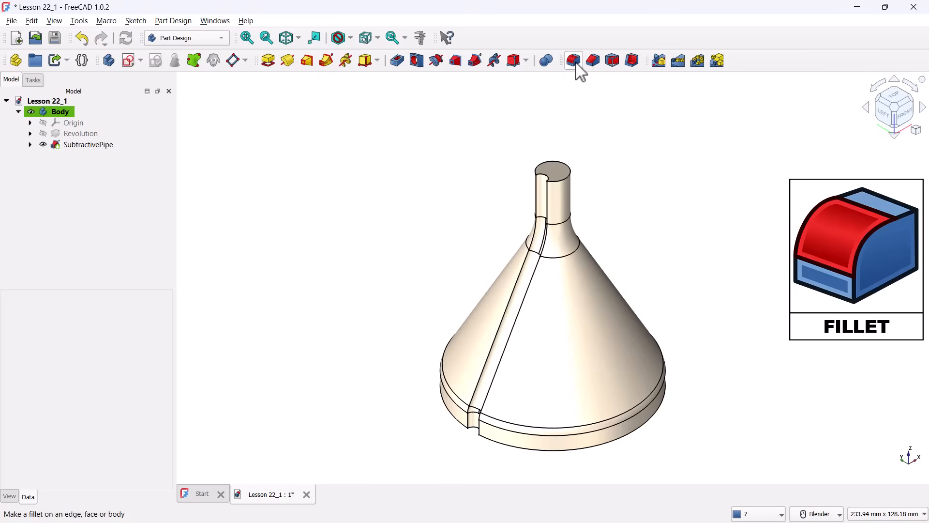
Add a 1.5 mm radius Fillet to the groove's two side edges
left_click(572, 60)
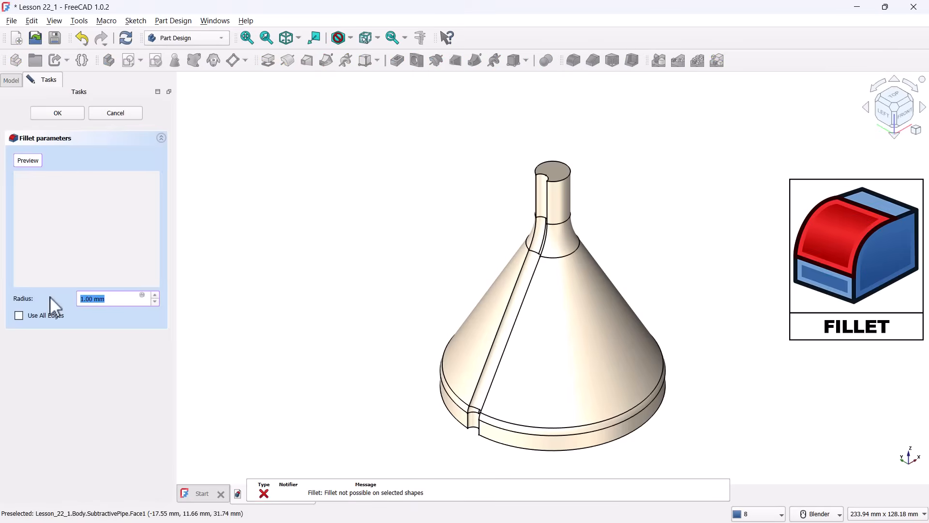
type("1.5")
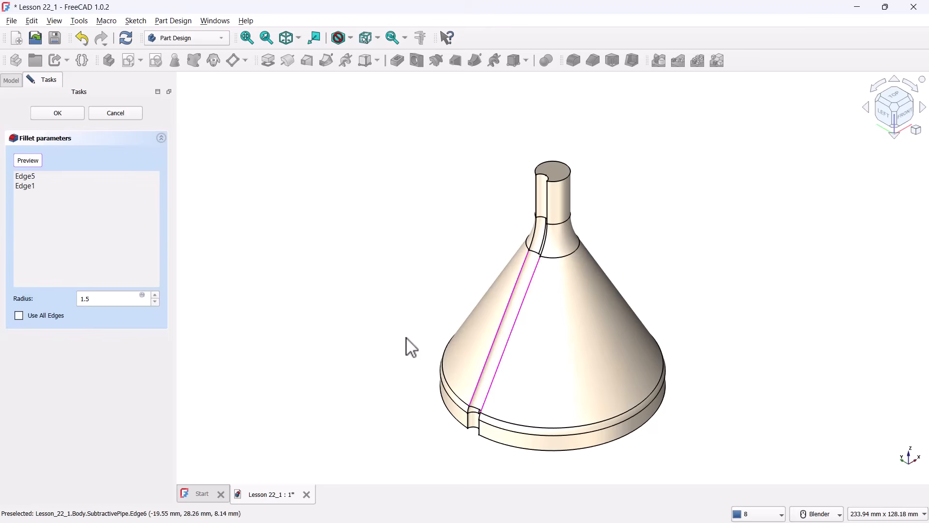
mouse_move(153, 177)
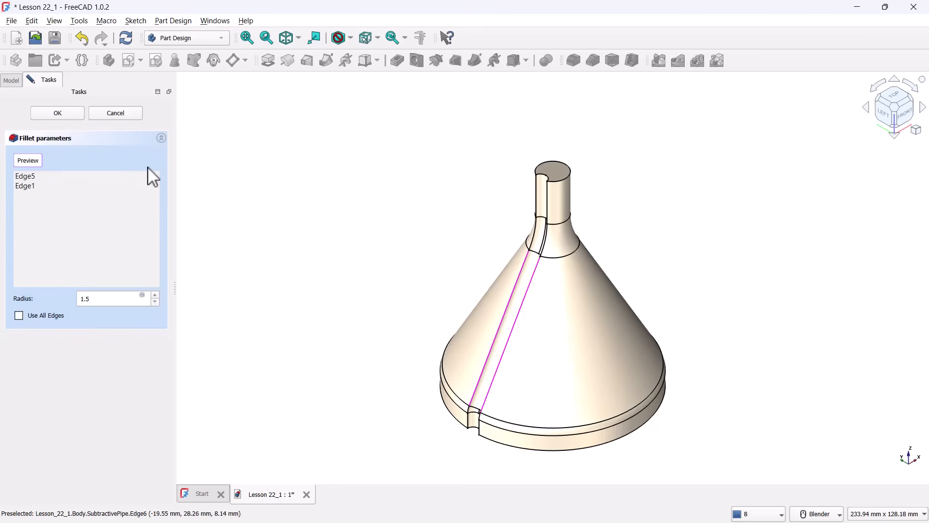
left_click(57, 113)
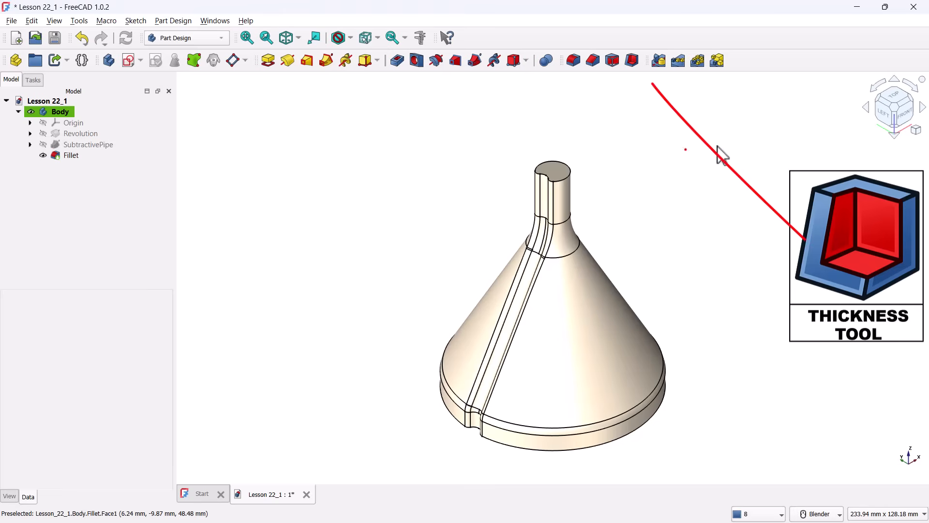
Apply a 1 mm inward Thickness with the spout end face and bottom face open
left_click(631, 60)
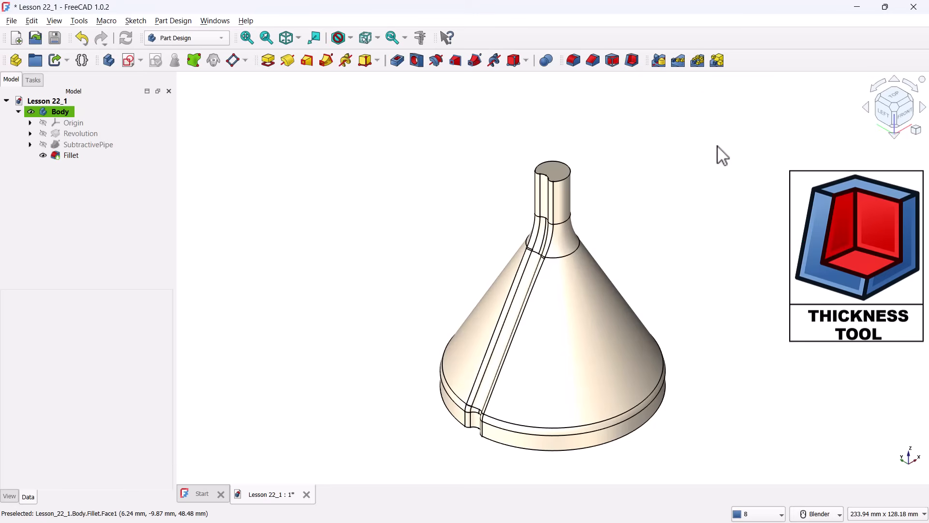
left_click(631, 60)
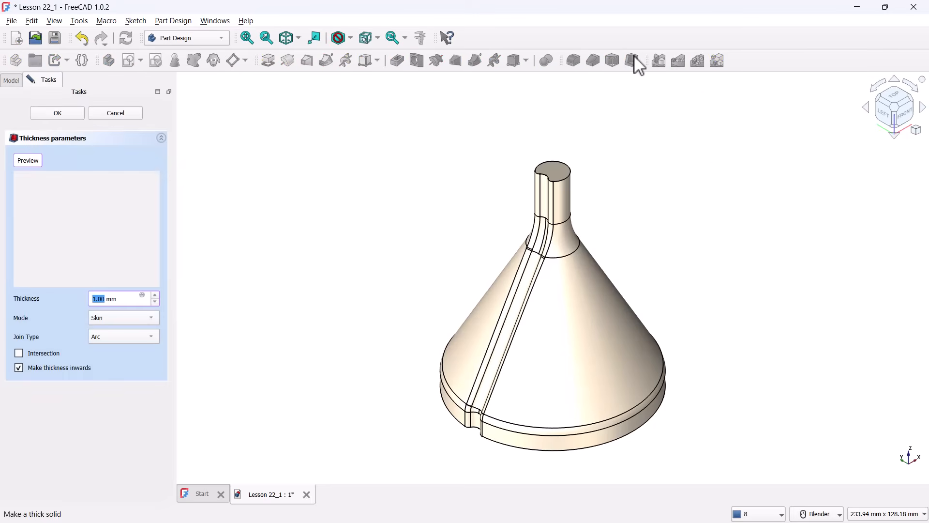
mouse_move(394, 177)
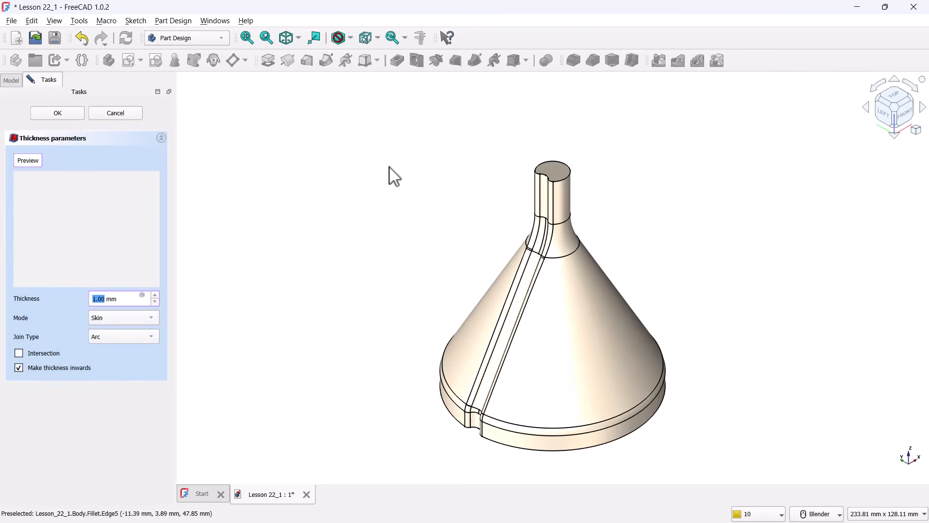
mouse_move(134, 317)
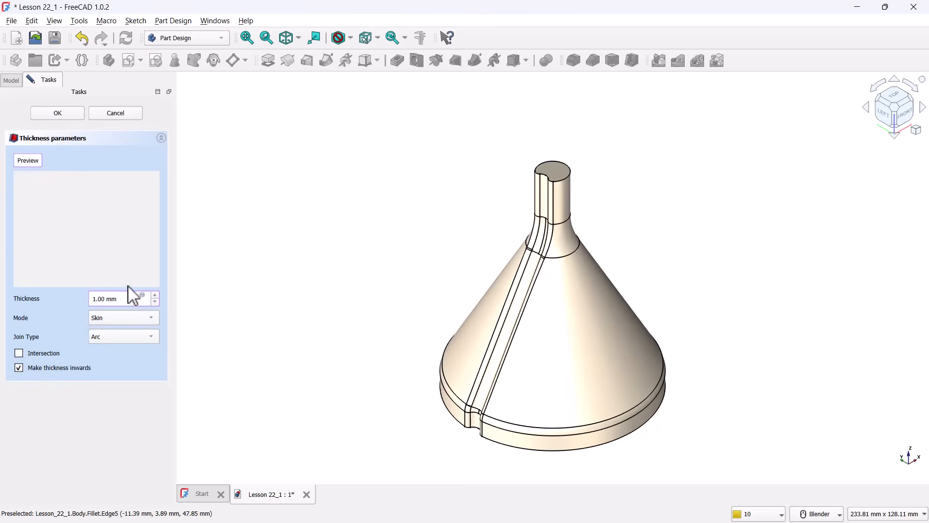
left_click(27, 160)
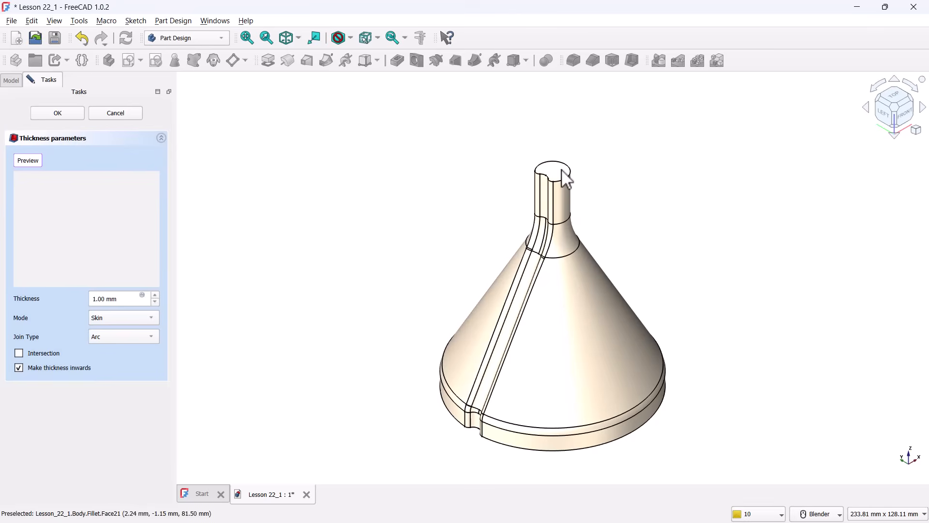
left_click(549, 169)
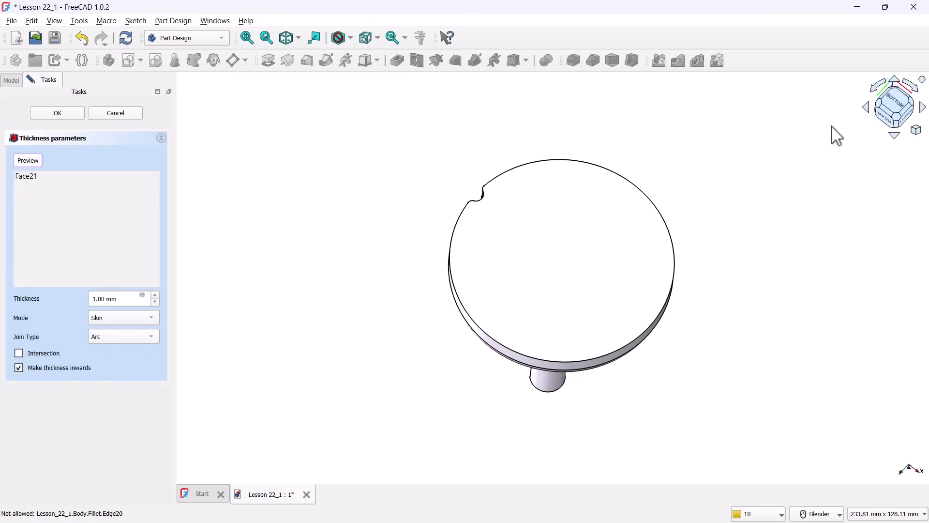
left_click(560, 255)
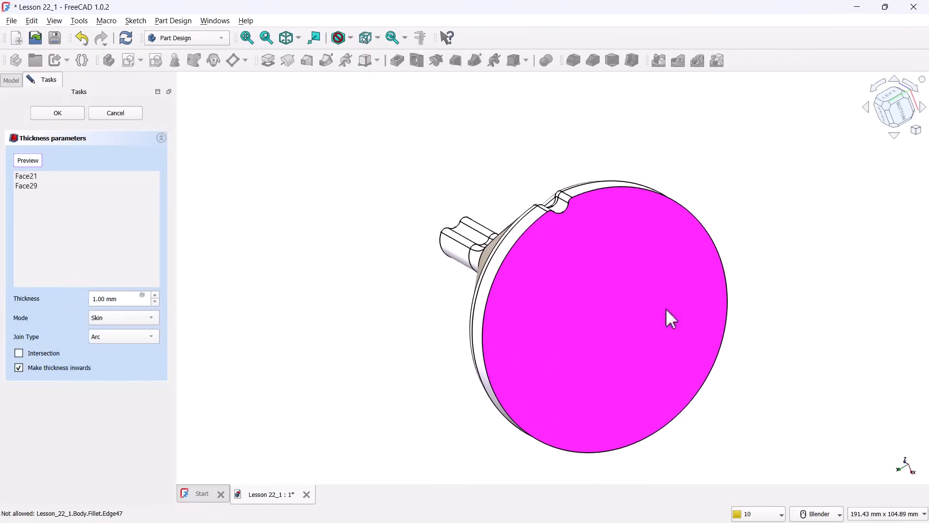
mouse_move(68, 137)
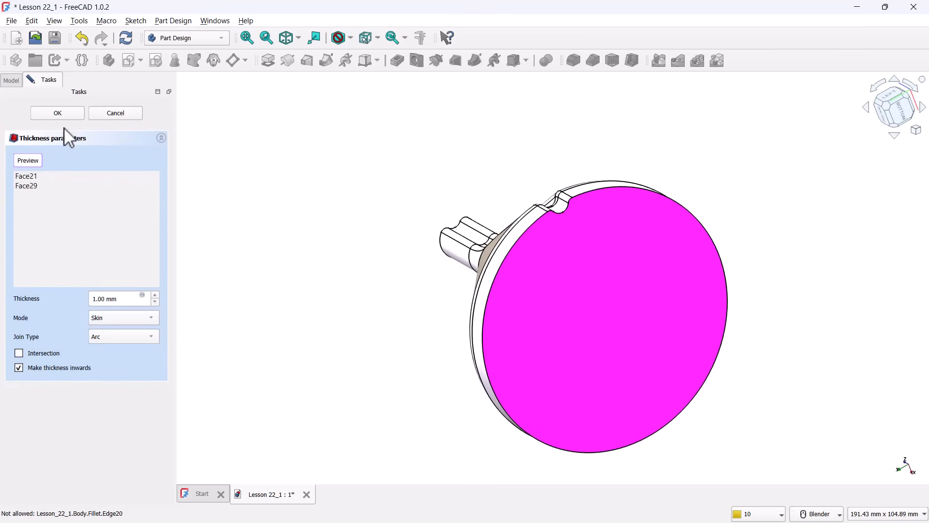
left_click(57, 112)
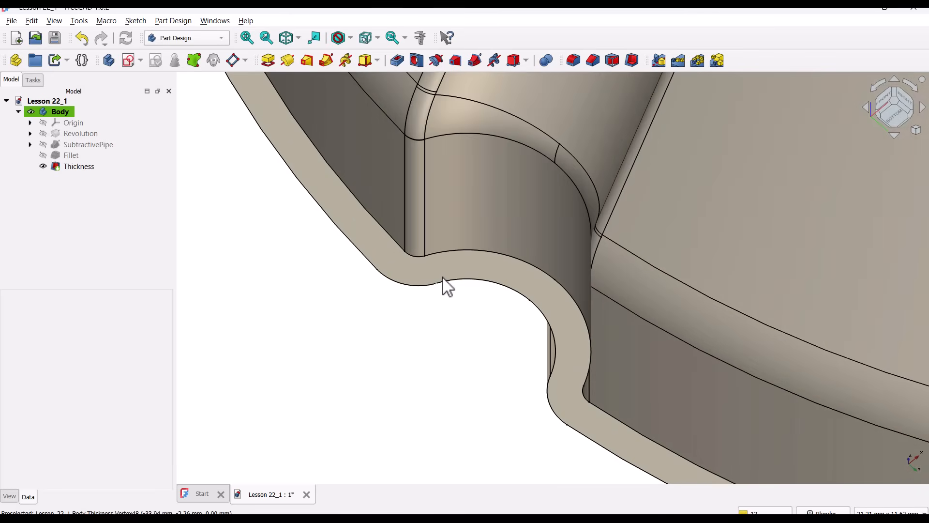
mouse_move(447, 280)
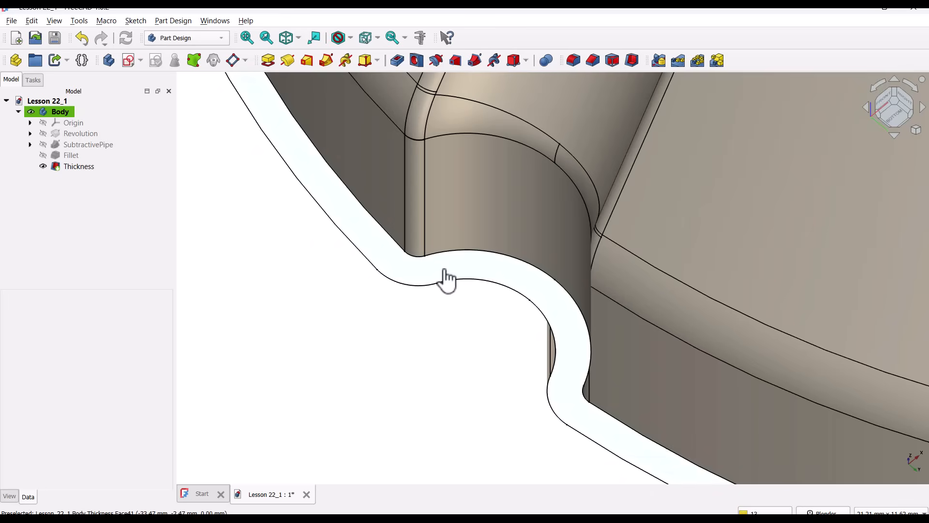
Select the funnel's bottom rim face and create a new sketch on it
left_click(79, 166)
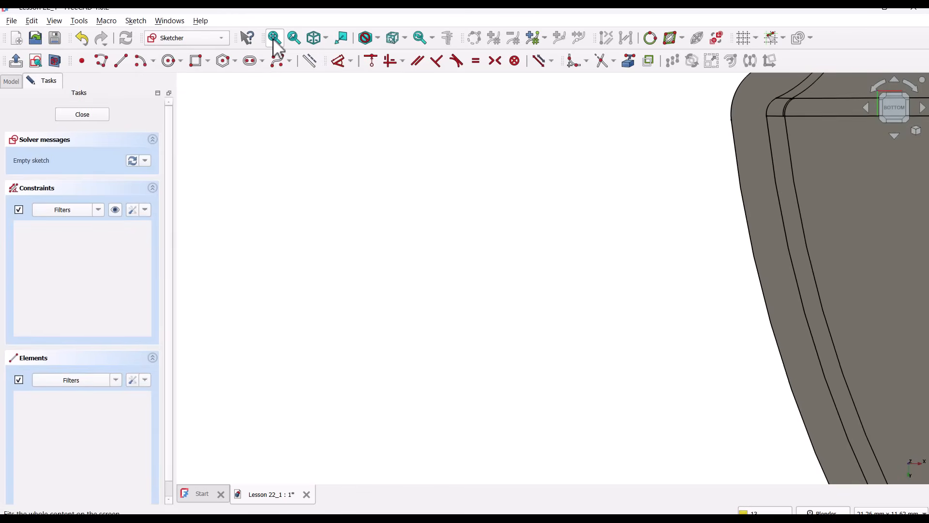
Fit the whole part in the sketch view and zoom toward the rim
left_click(274, 38)
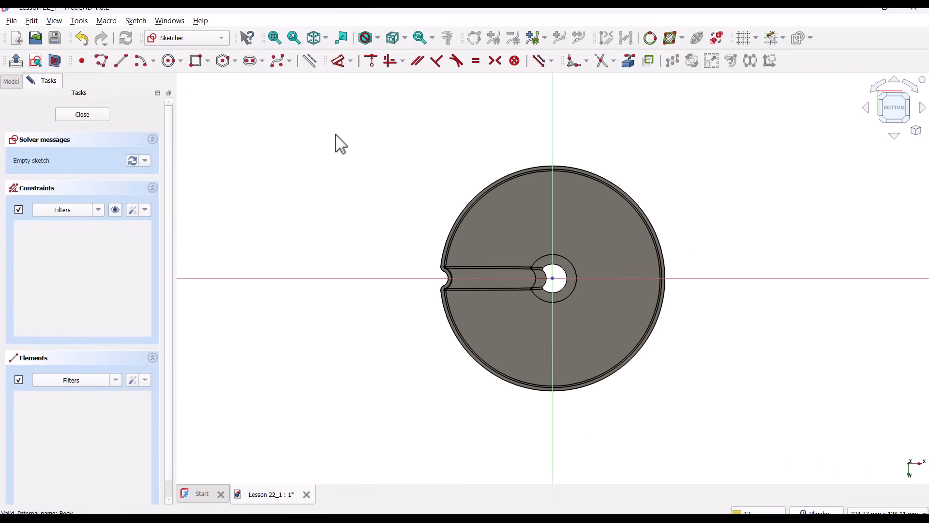
mouse_move(486, 124)
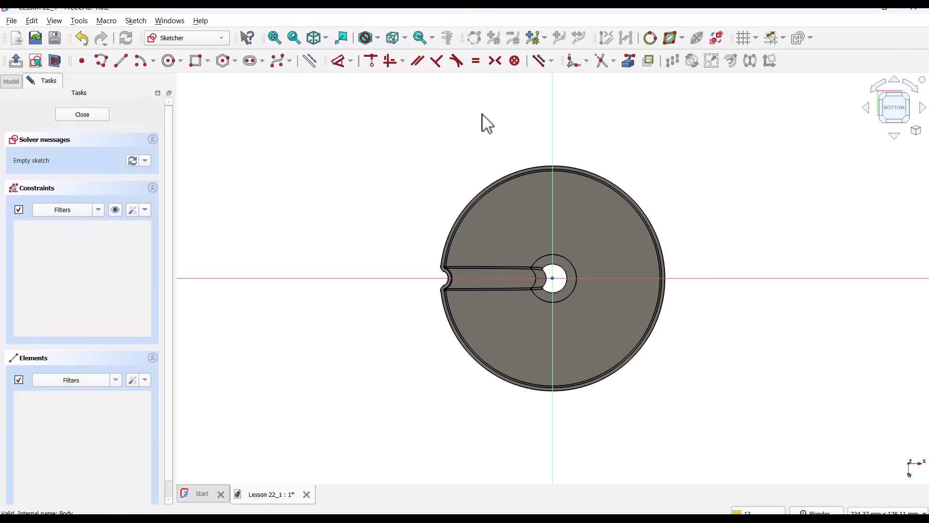
mouse_move(553, 151)
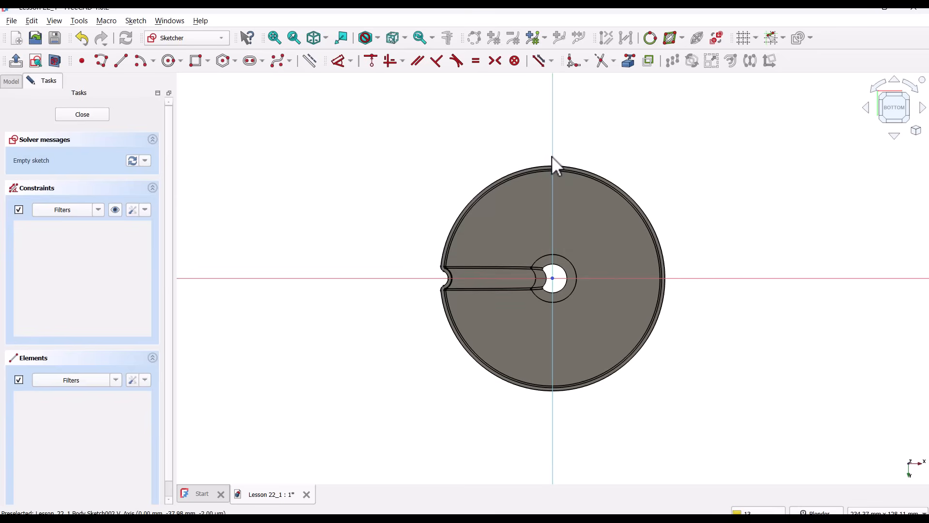
scroll("up", 3)
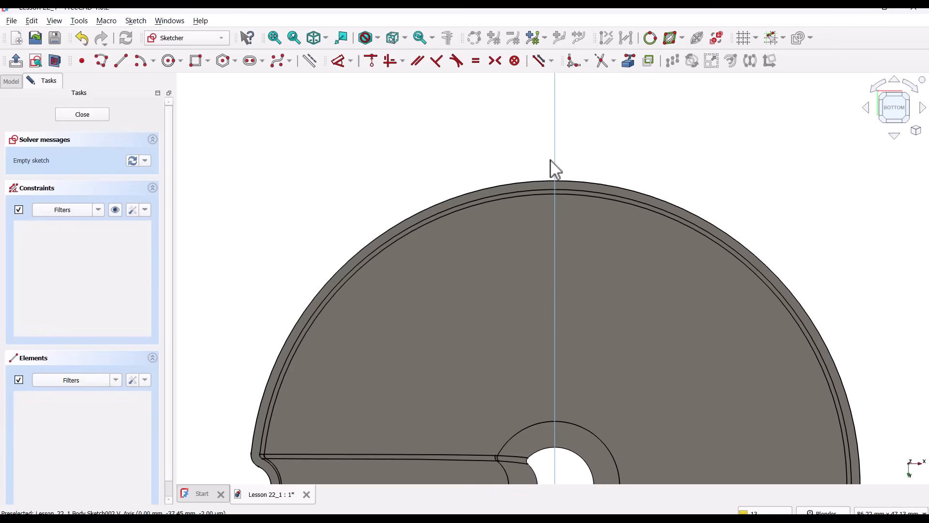
scroll("down", 3)
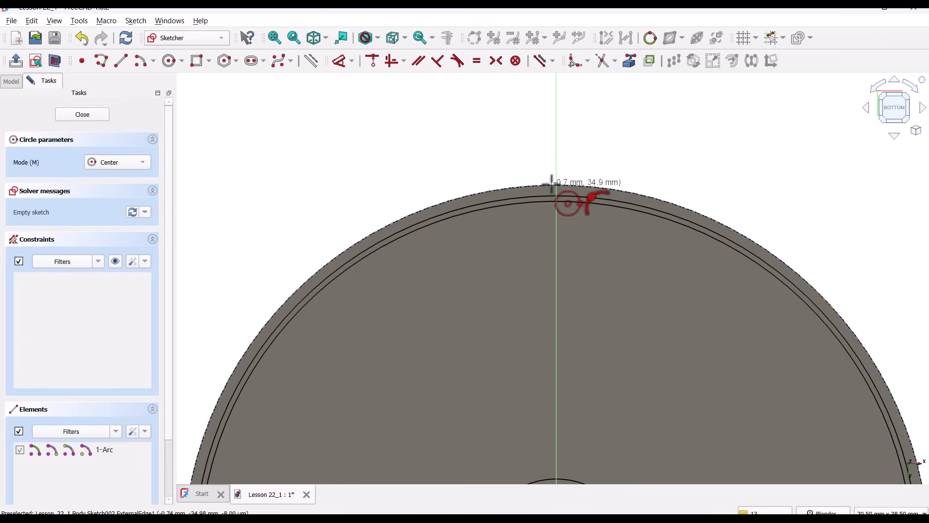
mouse_move(569, 198)
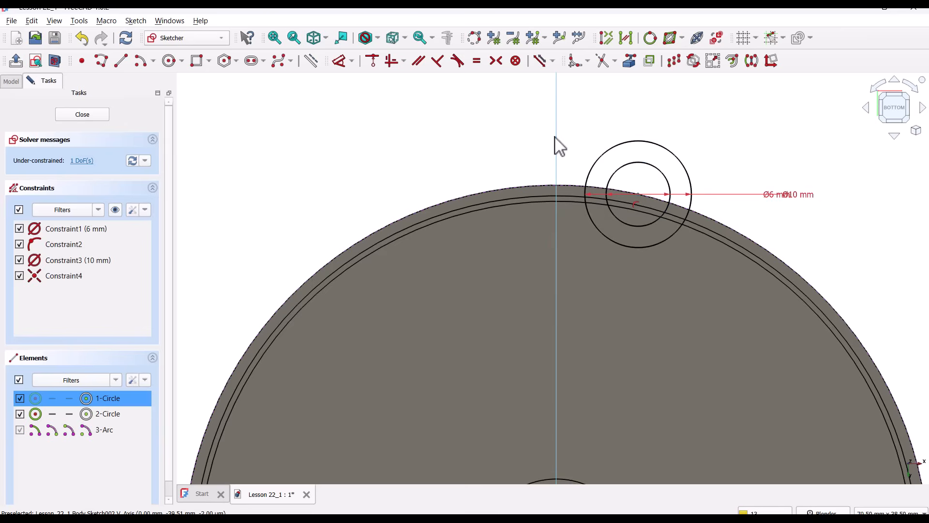
mouse_move(372, 60)
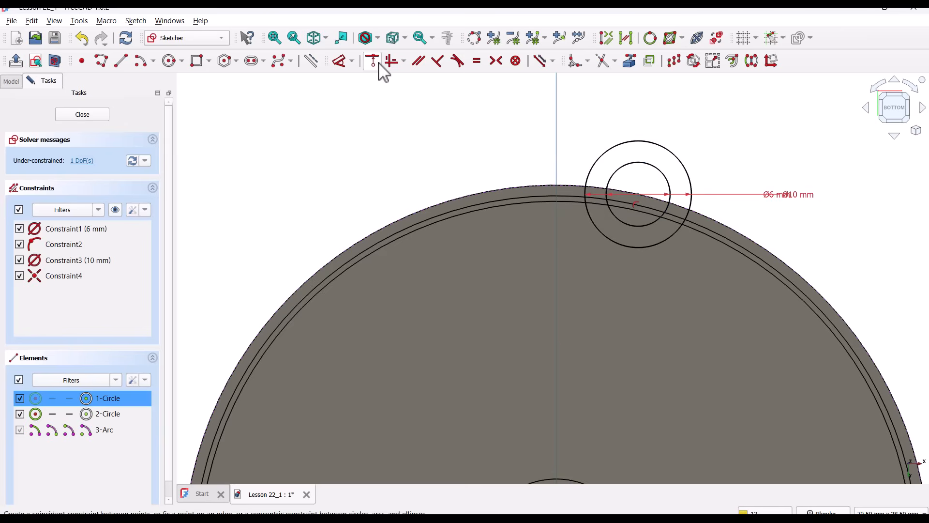
Pin the circles' centre onto the vertical axis before drawing the half-ring arcs
left_click(372, 61)
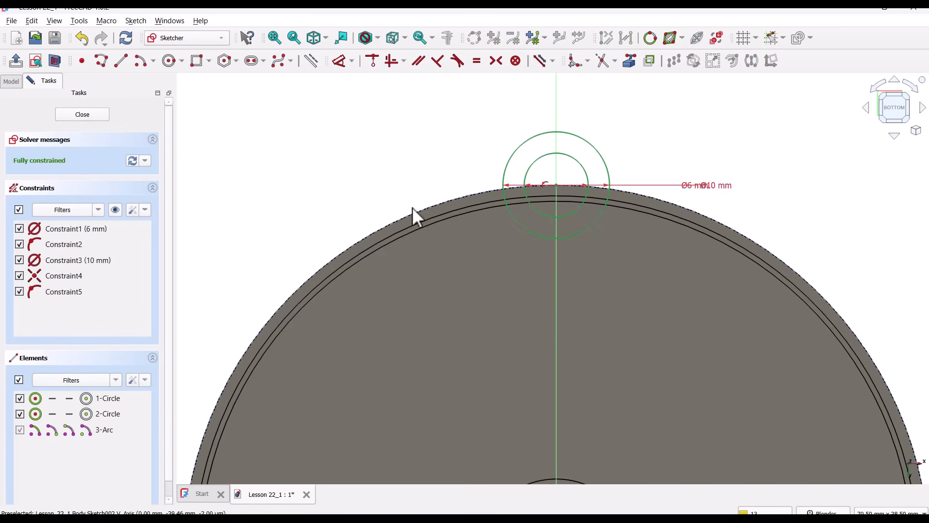
mouse_move(534, 284)
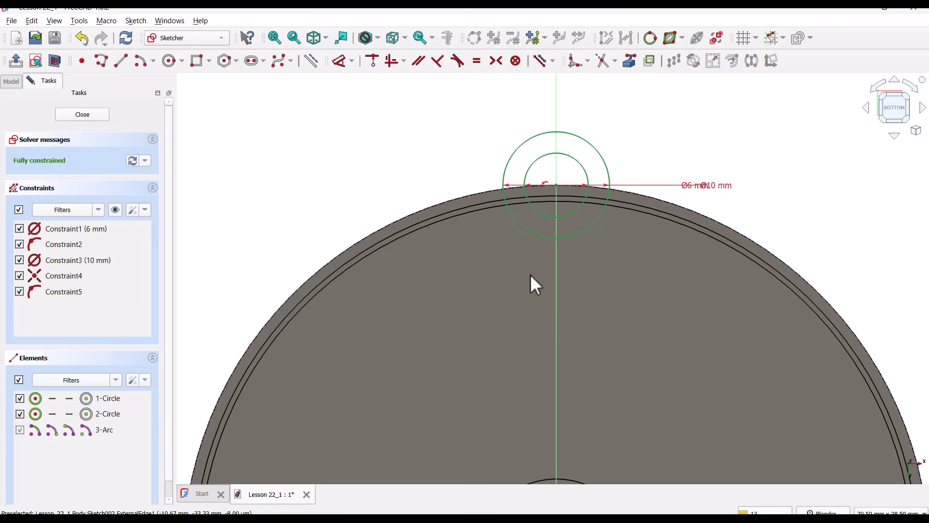
mouse_move(142, 61)
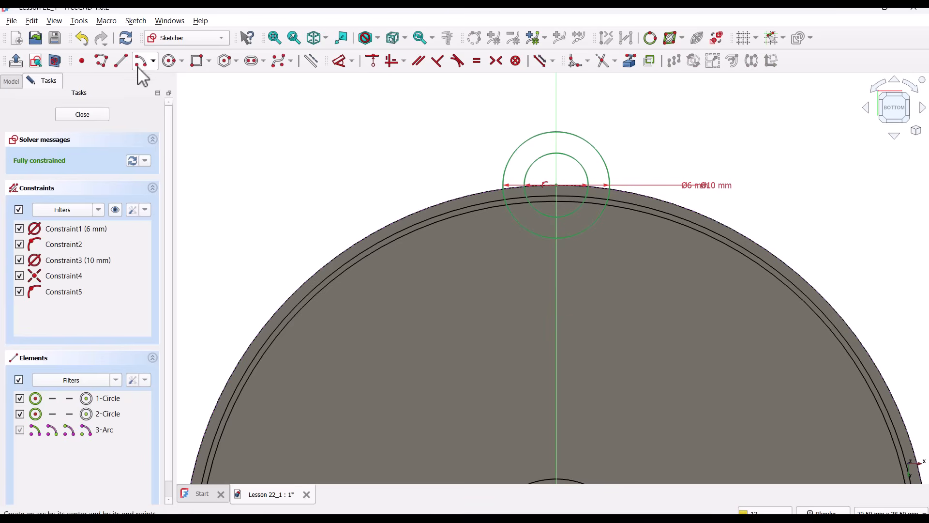
left_click(141, 60)
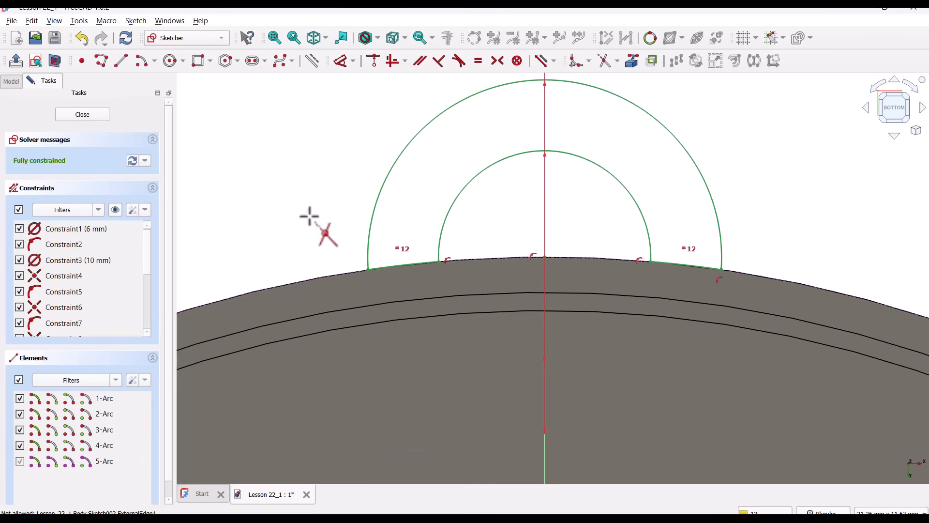
mouse_move(235, 166)
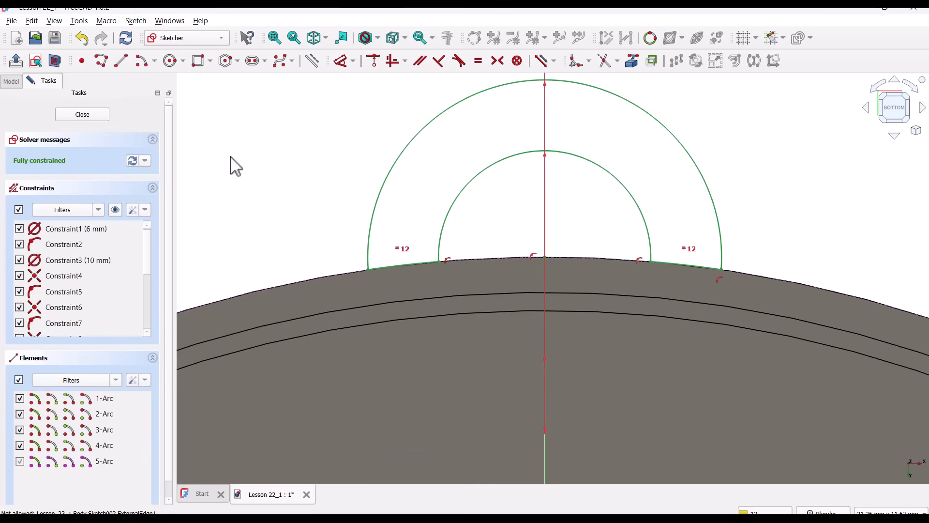
Close the sketch and pad Sketch002 reversed by 1 mm into a hanging loop
left_click(82, 113)
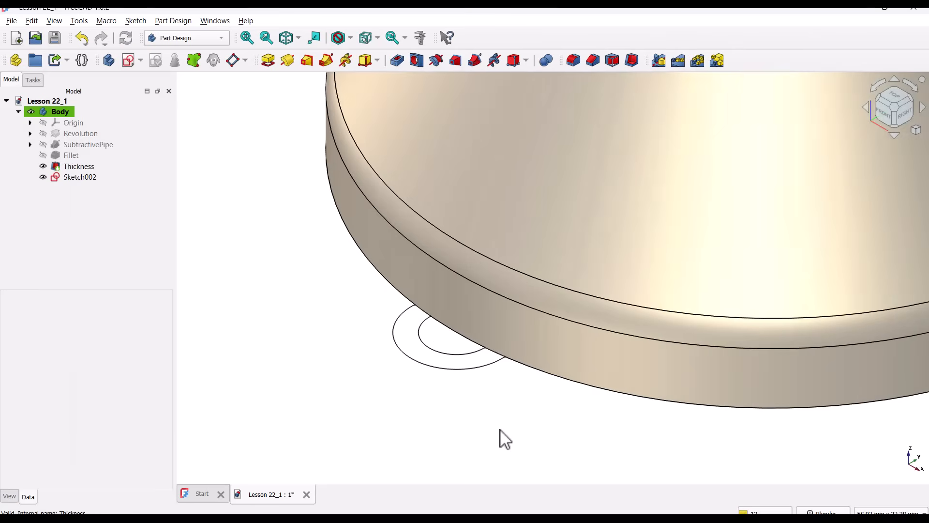
left_click(79, 177)
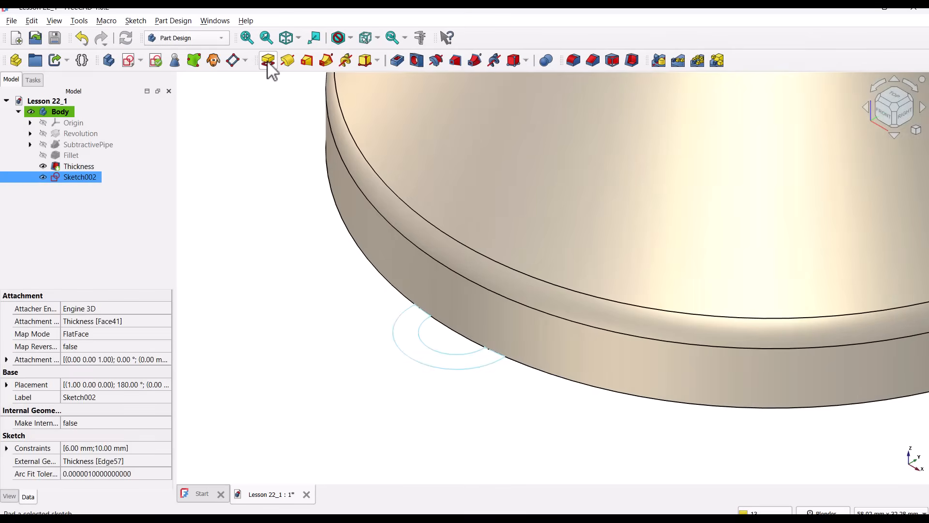
left_click(267, 60)
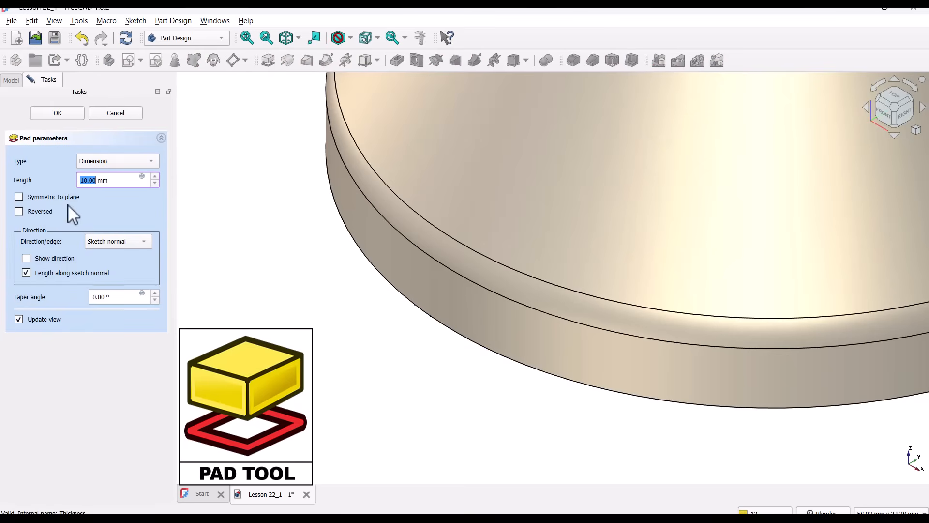
left_click(19, 211)
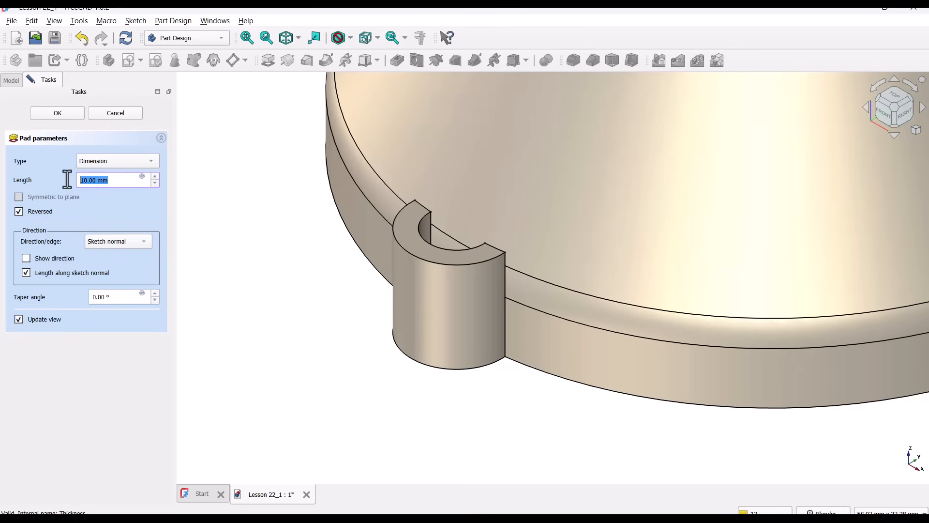
type("1")
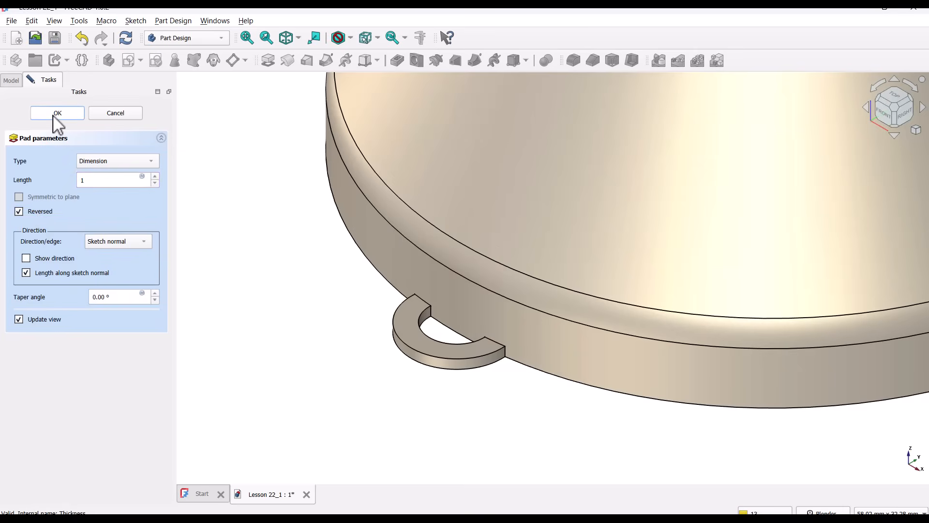
left_click(57, 113)
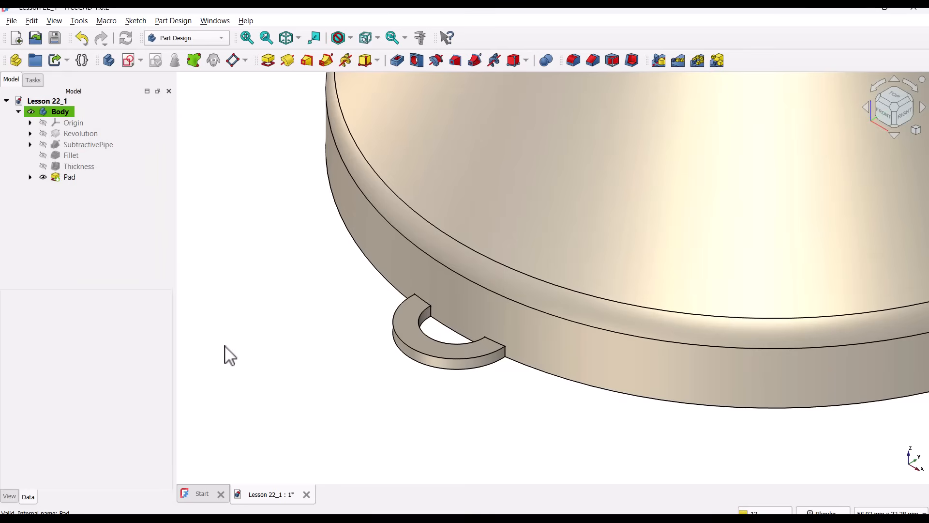
mouse_move(279, 340)
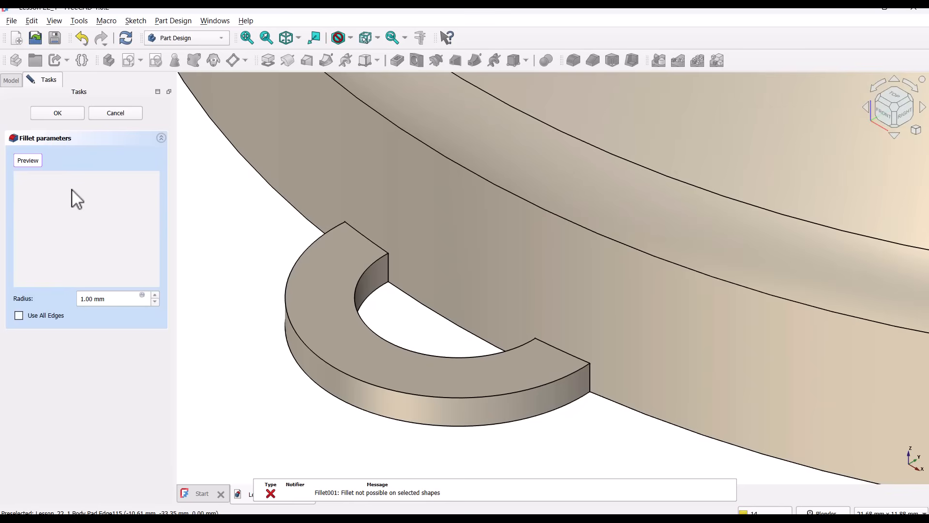
mouse_move(48, 184)
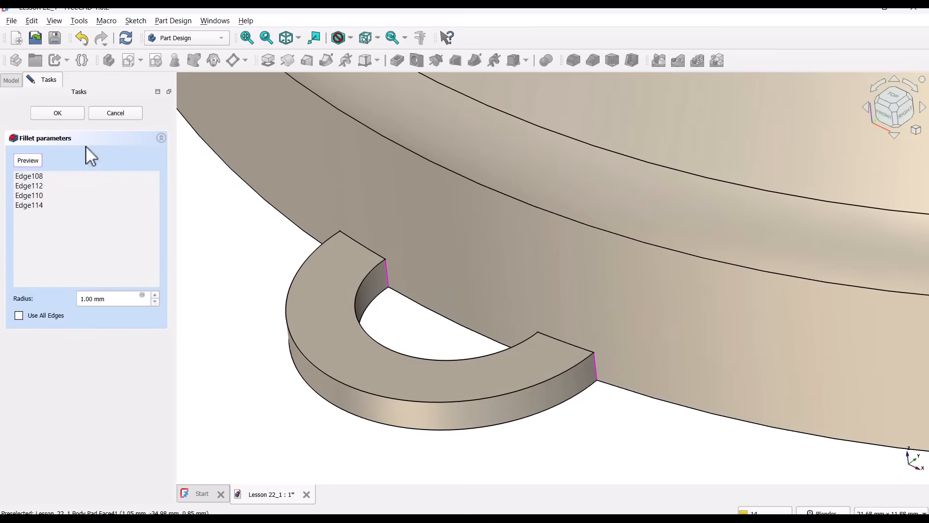
Confirm Fillet001 with a 1 mm radius on the loop's four junction edges
left_click(57, 112)
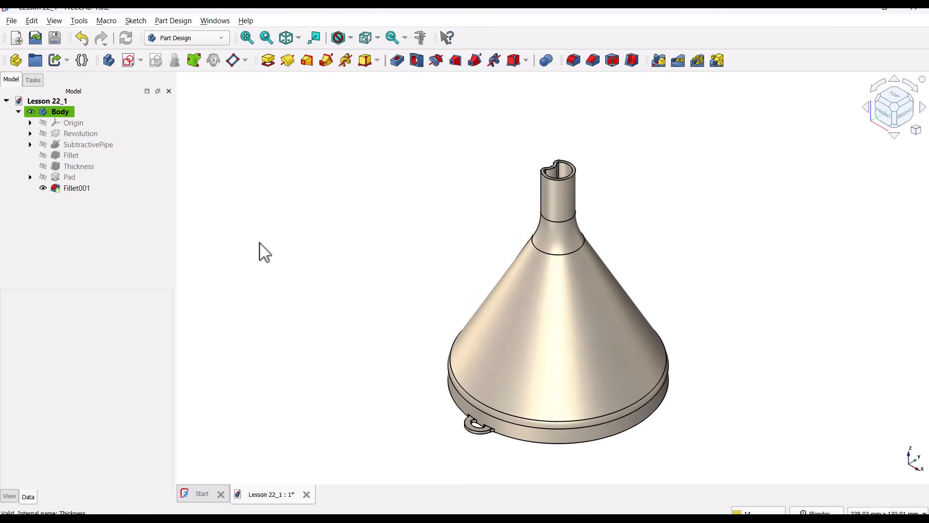
Set the Chamfer size on the spout's top face (Face57) to 0.4 mm
scroll("up", 3)
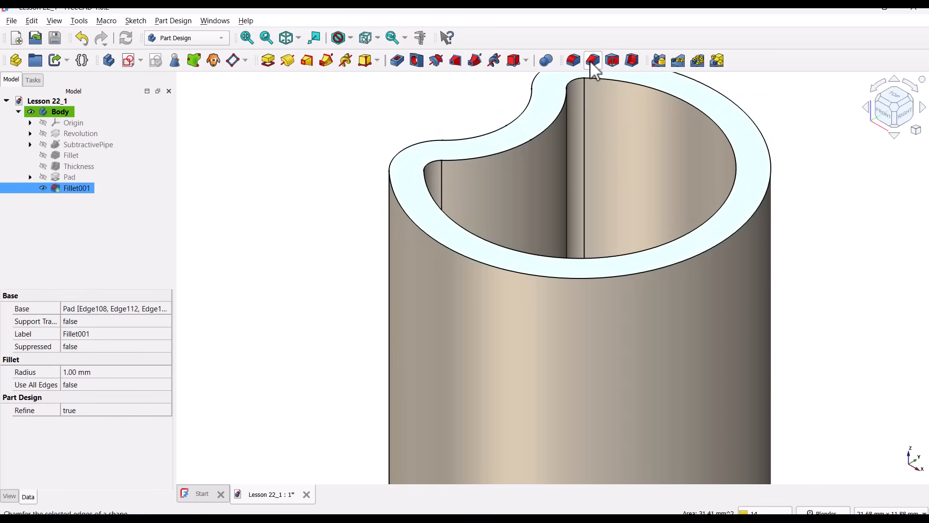
left_click(592, 60)
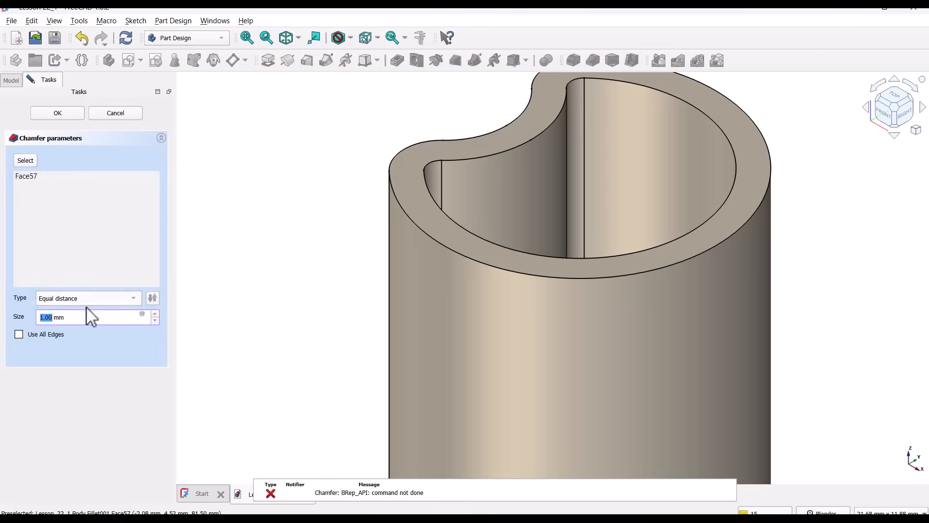
type("0.4")
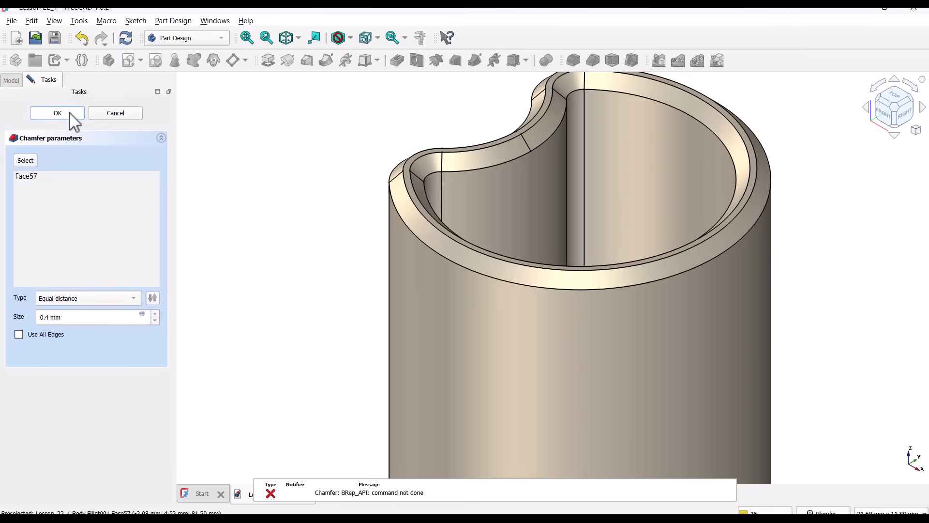
left_click(57, 113)
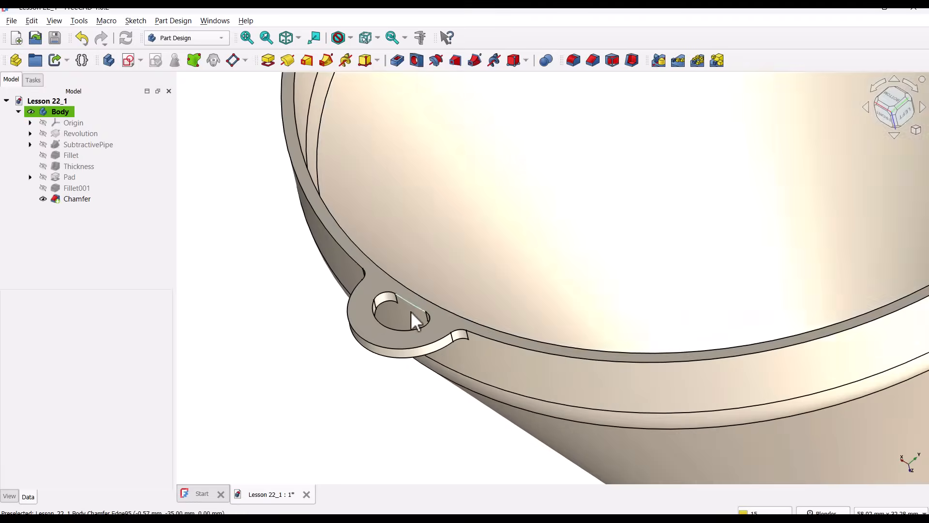
Create Chamfer001 at 0.4 mm on the loop's outer edges, then zoom out
left_click(592, 60)
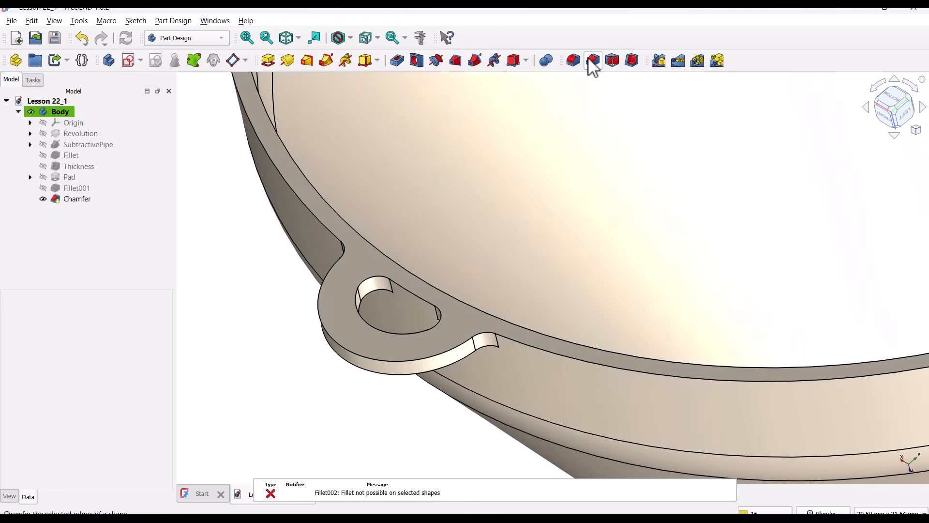
left_click(592, 60)
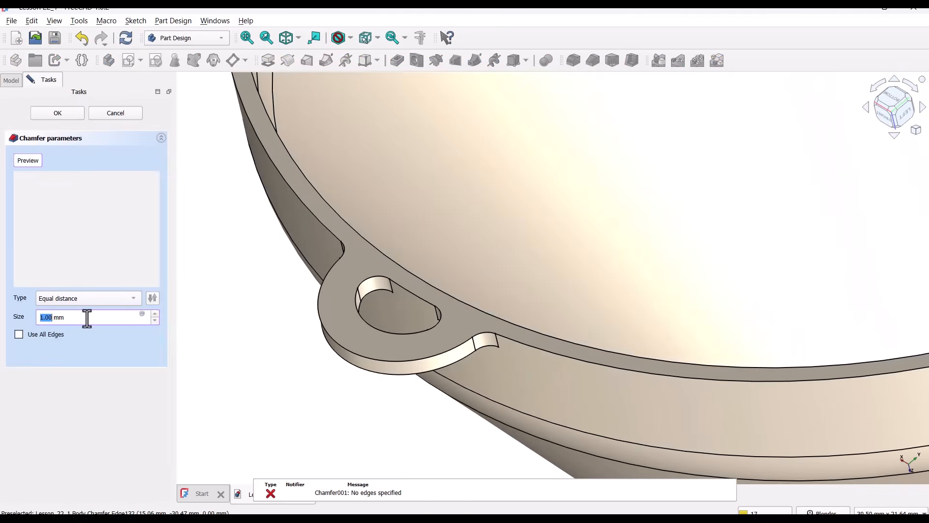
type("0")
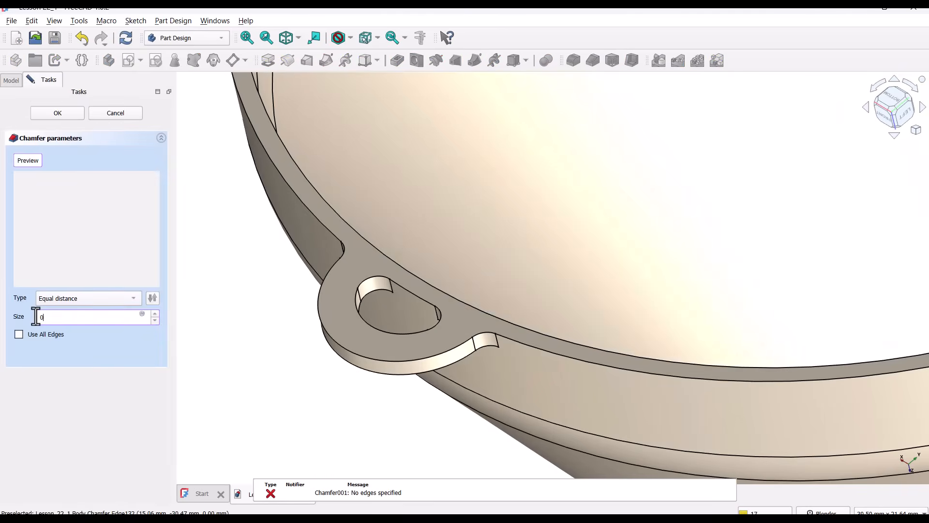
type("0.4")
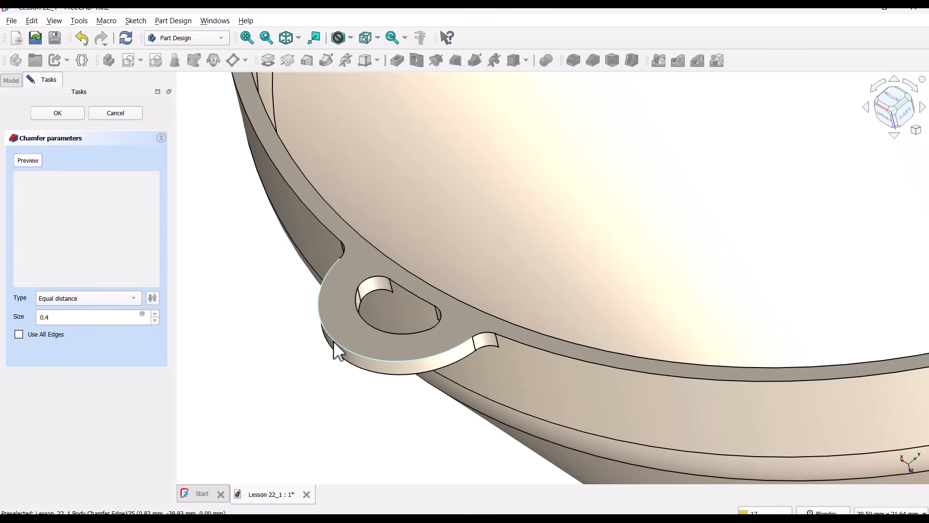
left_click(414, 361)
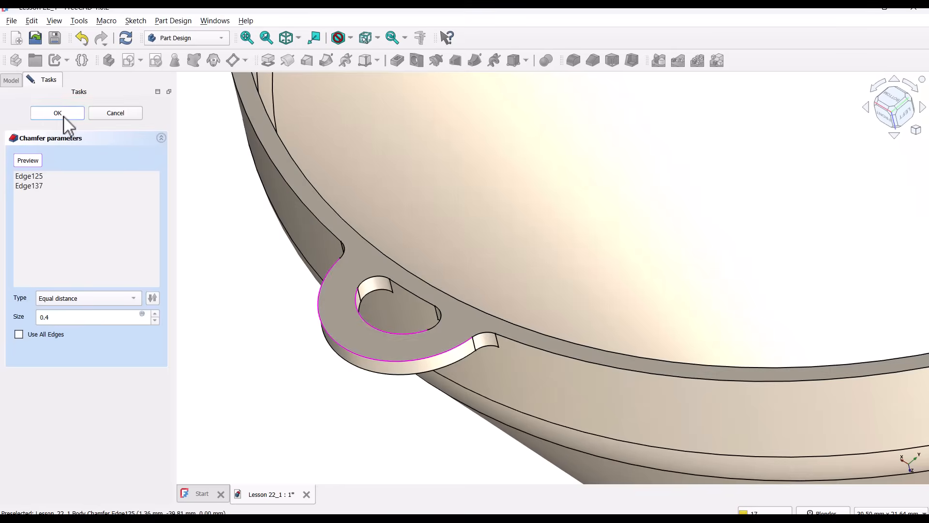
left_click(57, 113)
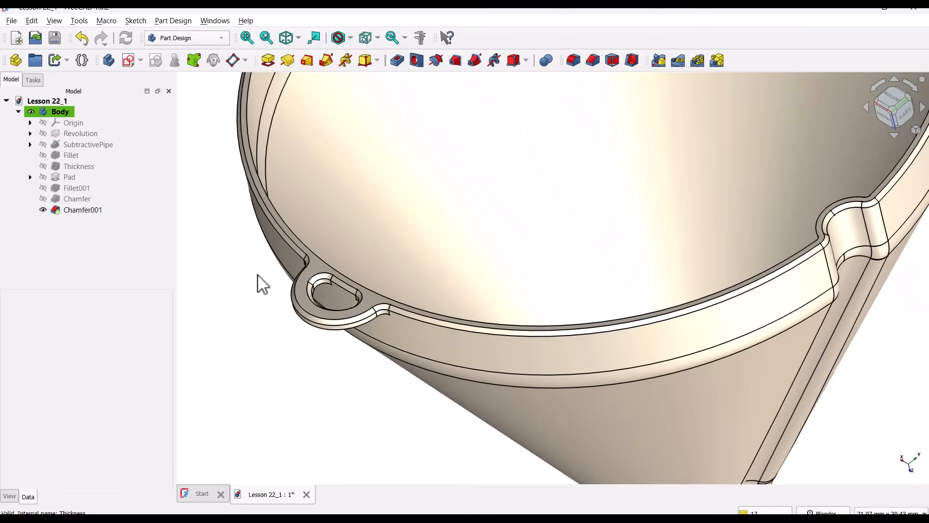
scroll("down", 3)
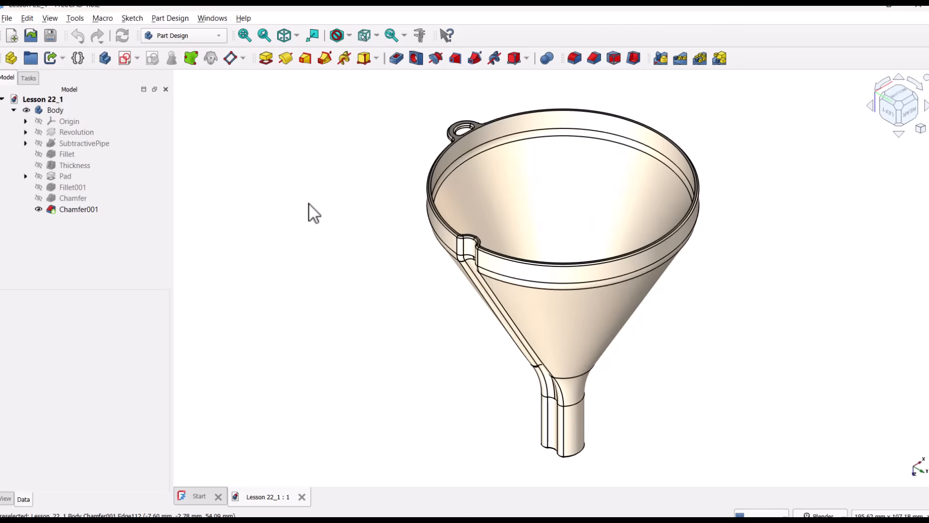
mouse_move(180, 178)
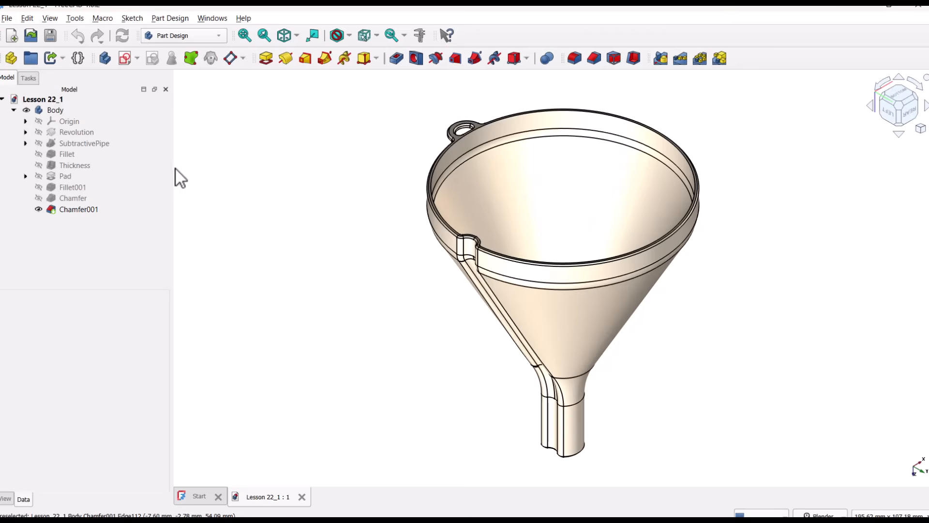
Export the selected funnel Body from FreeCAD as 'Ventilated Funnel.3mf'
left_click(54, 110)
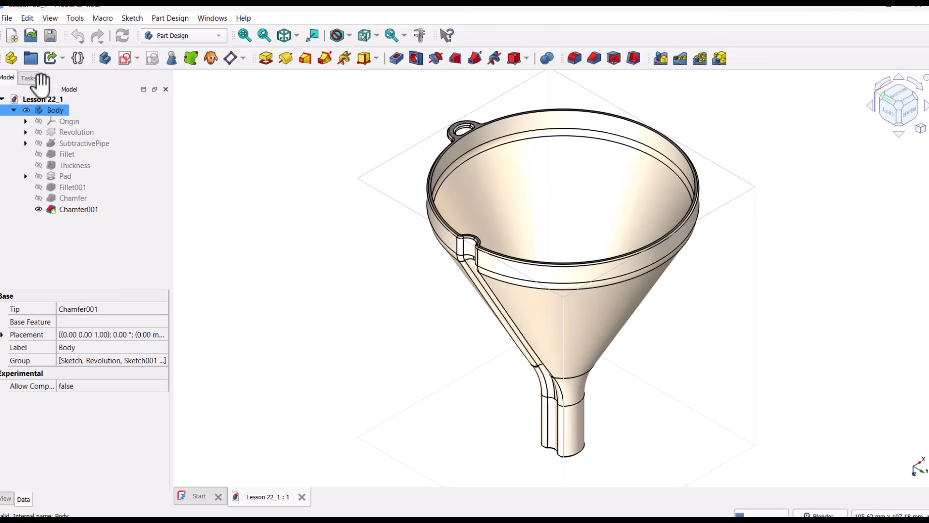
left_click(6, 18)
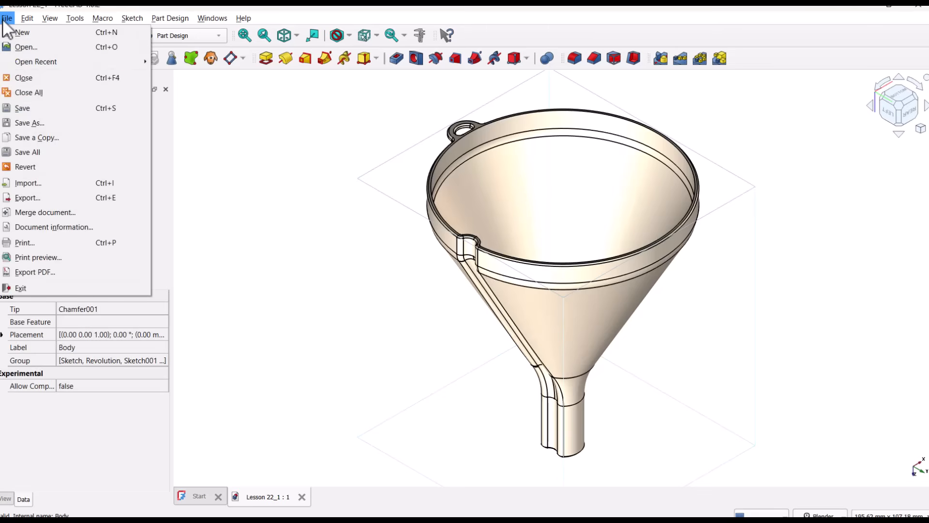
left_click(27, 198)
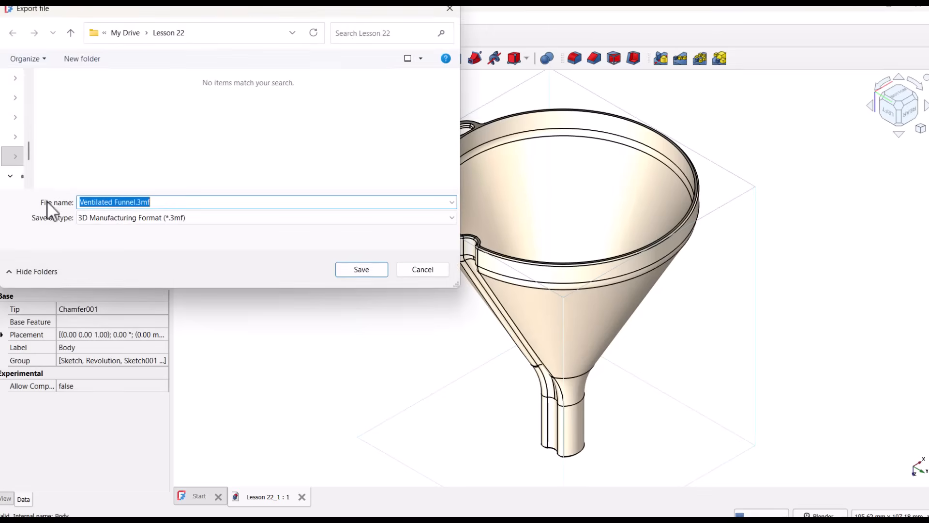
key("Delete")
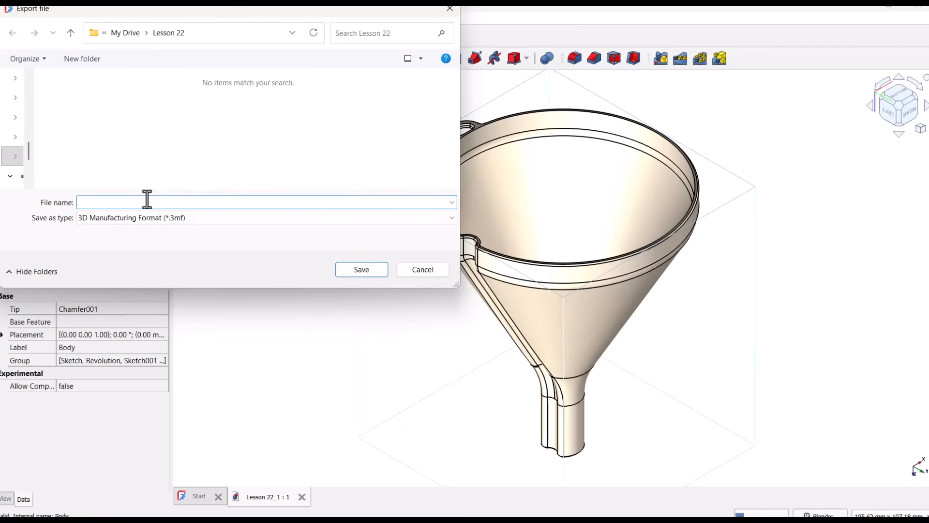
type("Ventilated")
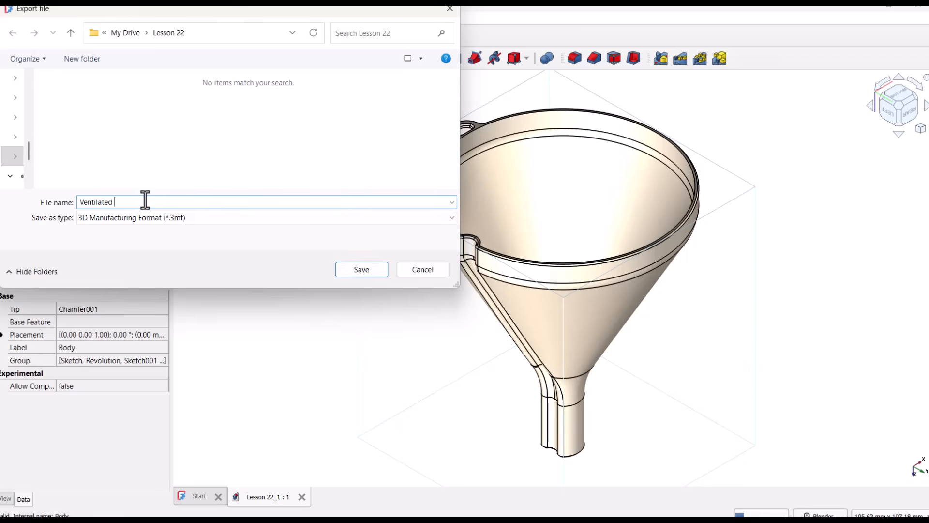
type("Funnel")
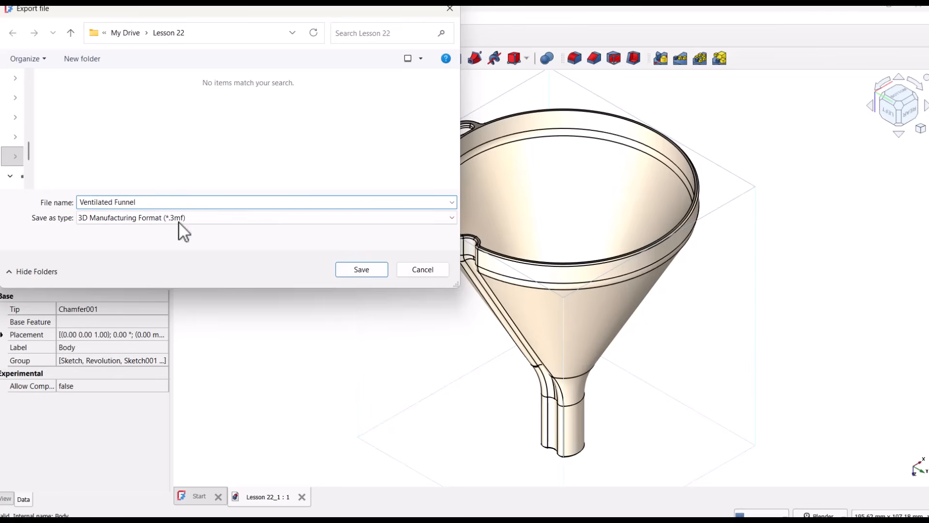
left_click(361, 269)
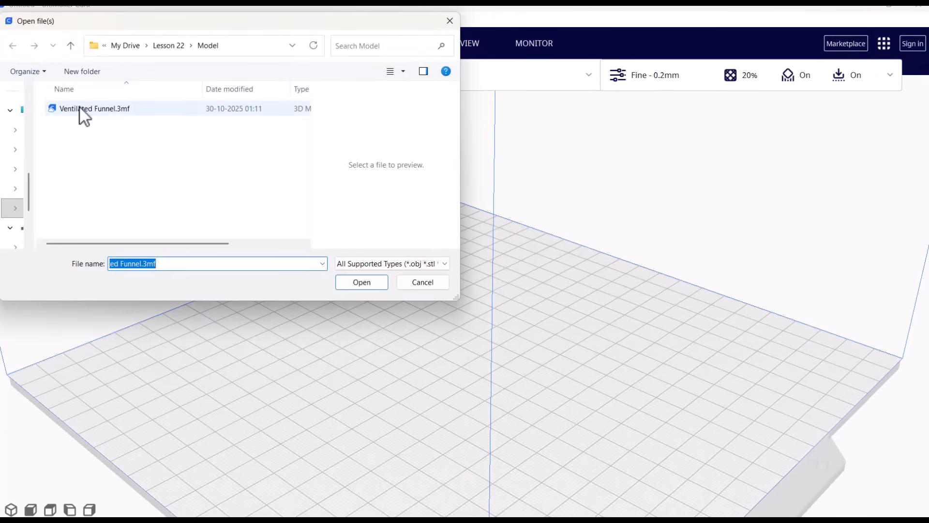
Open Ventilated Funnel.3mf in Cura onto the Anycubic Kobra 2 build plate
left_click(94, 108)
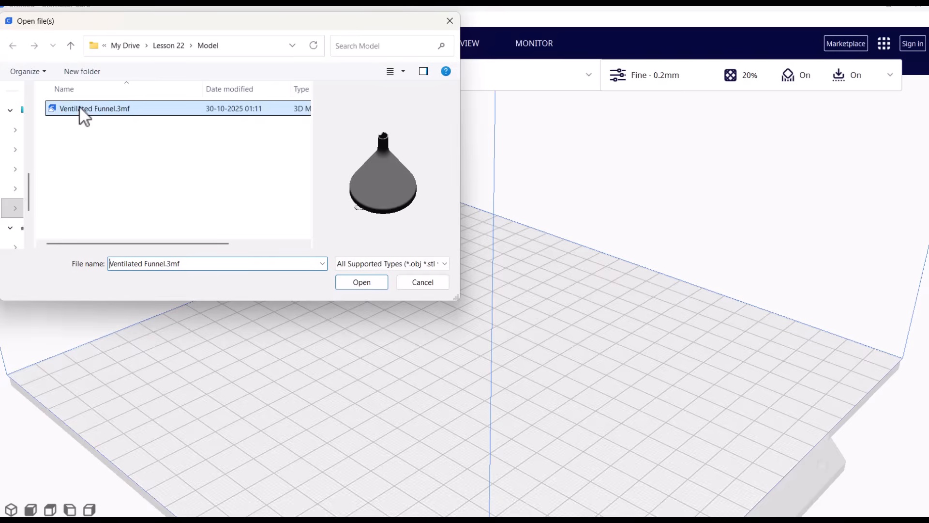
left_click(361, 282)
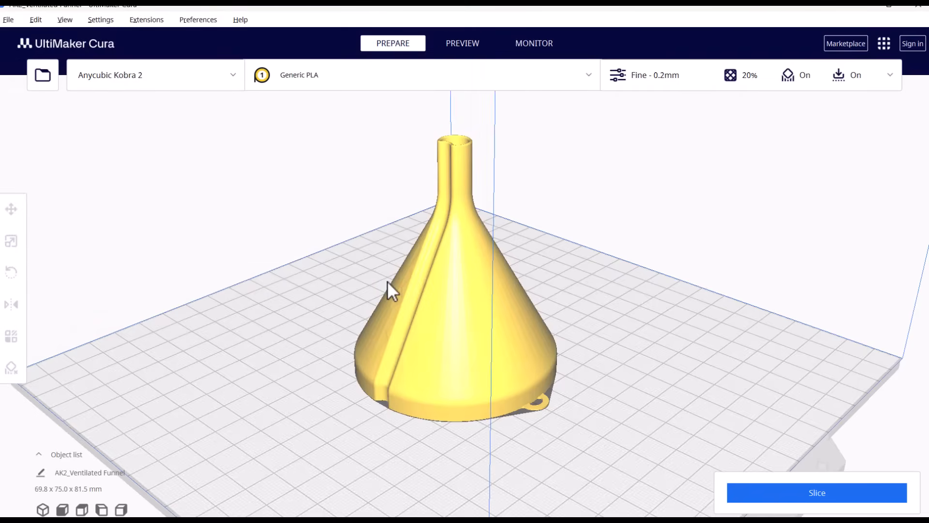
mouse_move(367, 291)
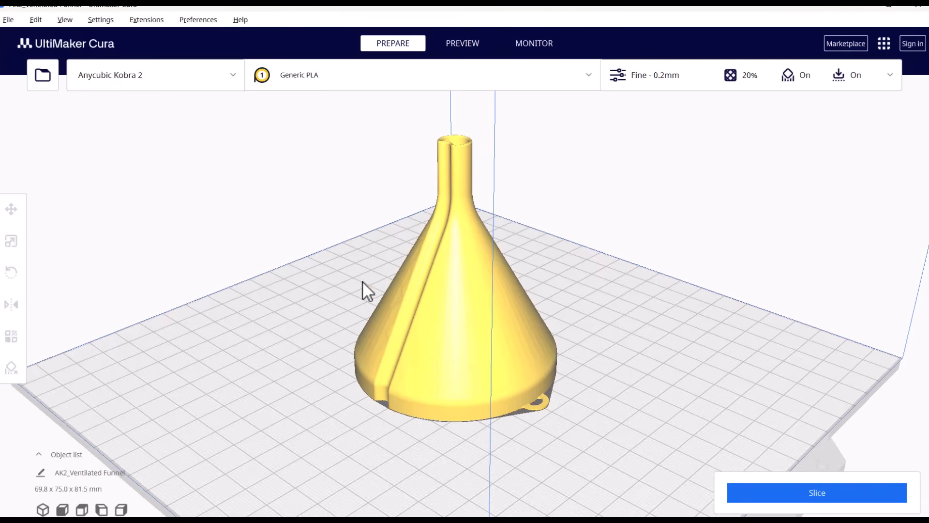
mouse_move(578, 506)
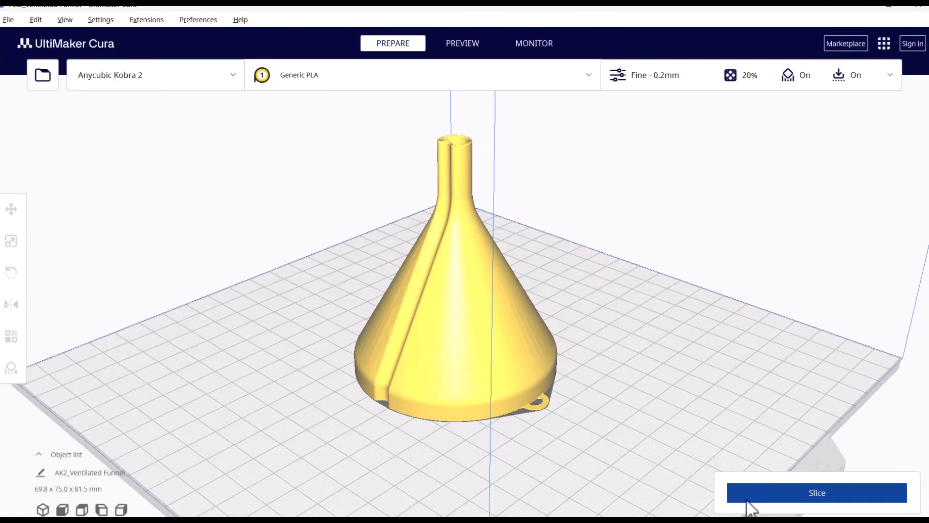
Slice the funnel (1 h 7 min, 13 g) and preview layers 79 through 368
left_click(816, 491)
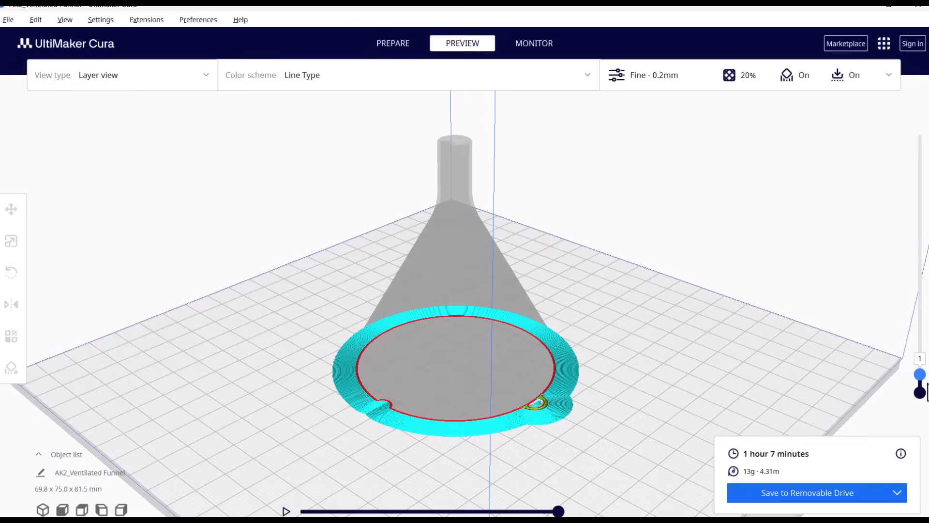
left_click_drag(919, 373, 920, 366)
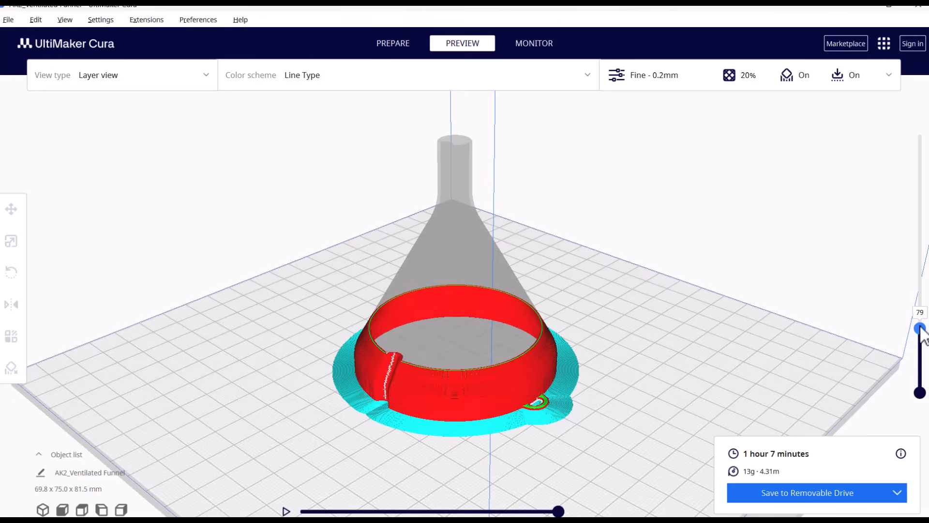
left_click_drag(920, 329, 919, 282)
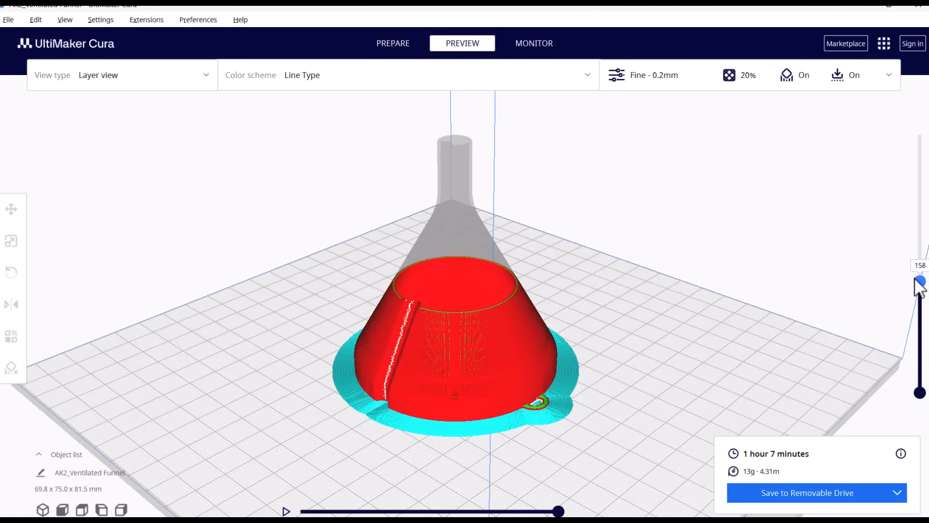
left_click_drag(919, 283, 919, 240)
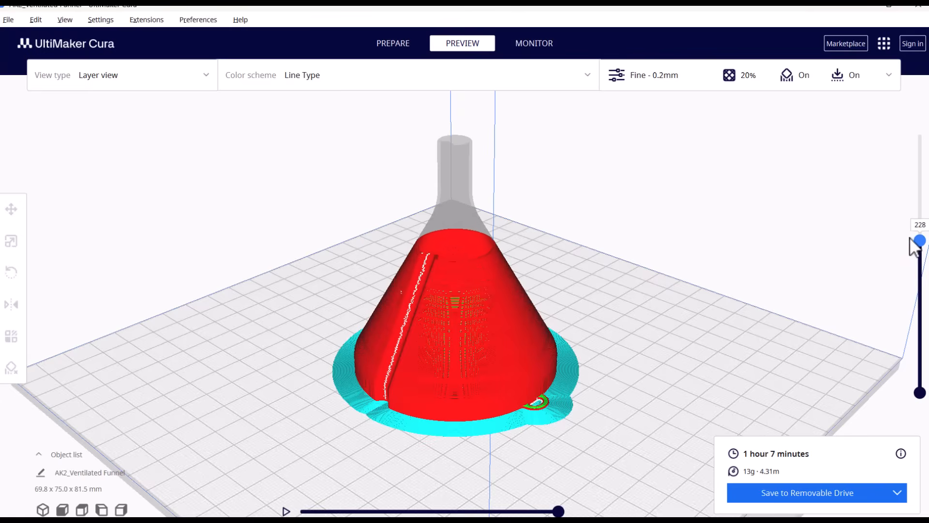
left_click_drag(919, 241, 919, 198)
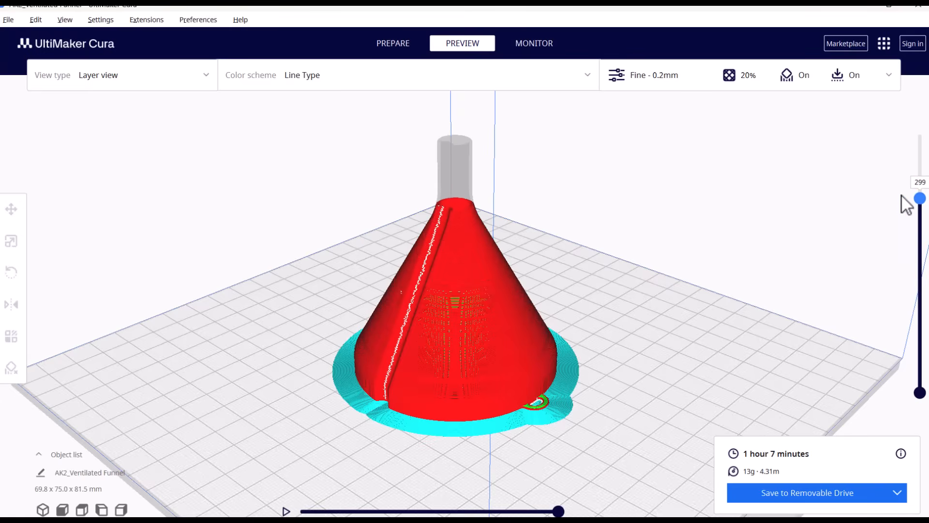
left_click_drag(919, 199, 919, 158)
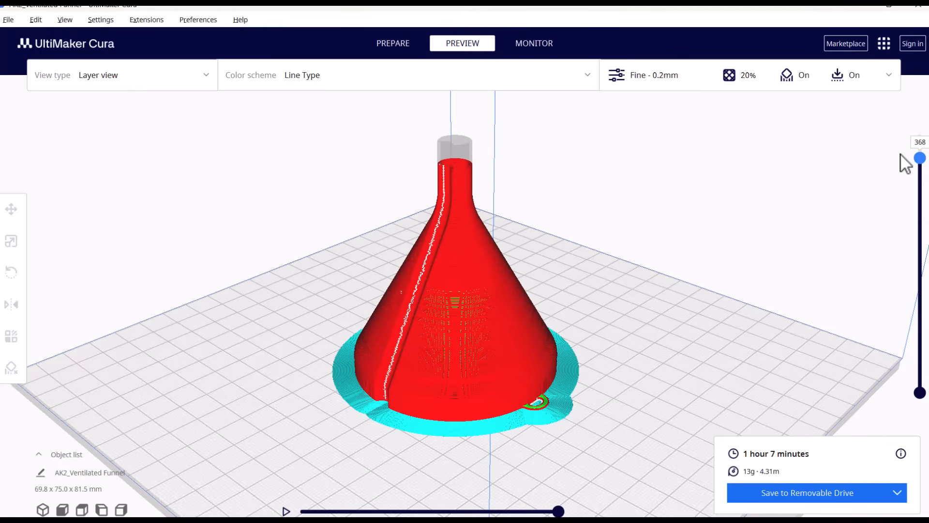